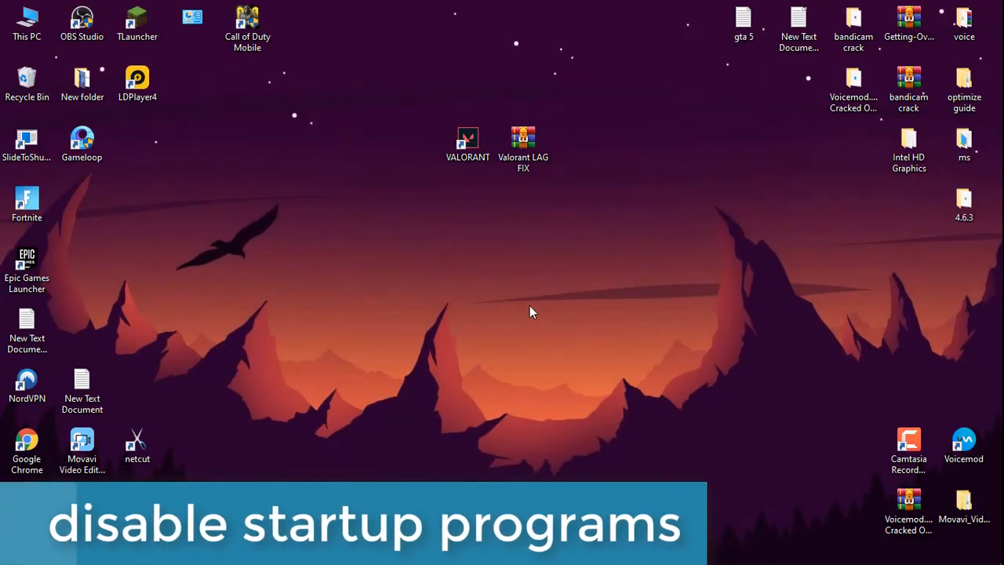
Disable unneeded startup apps such as Google Chrome, CCleaner and HP Message Service in Settings.
click(17, 550)
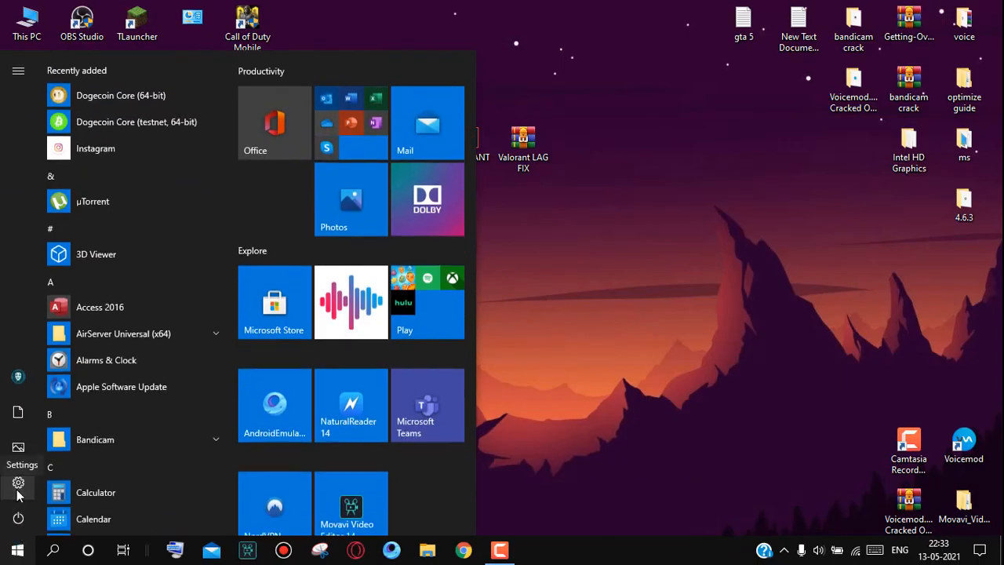
click(19, 484)
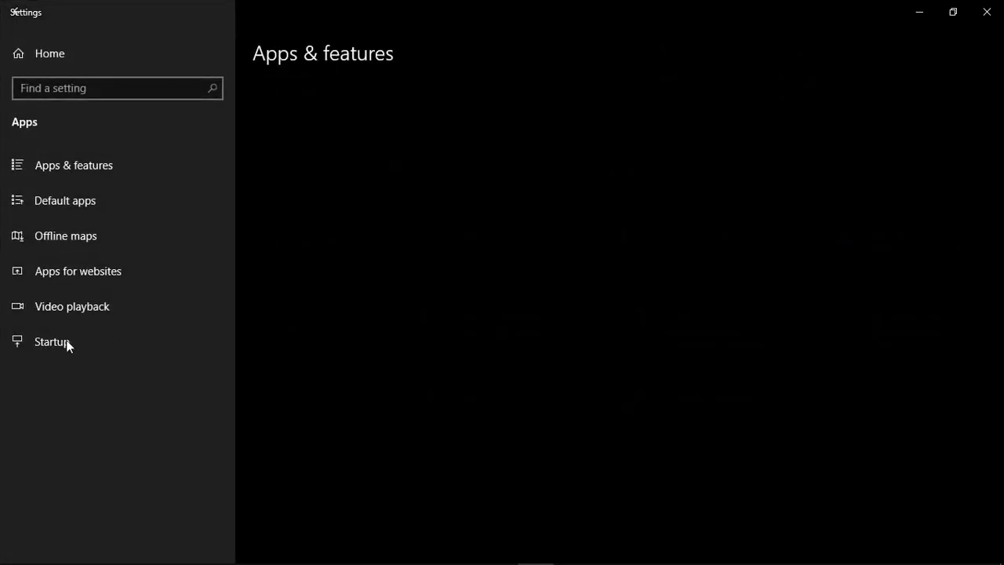
click(52, 342)
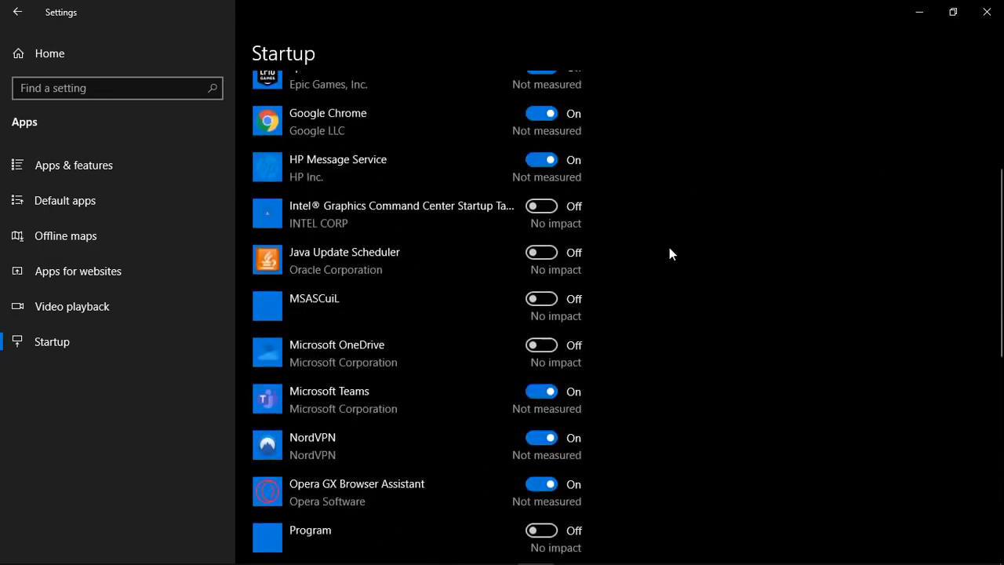
scroll(down, 3)
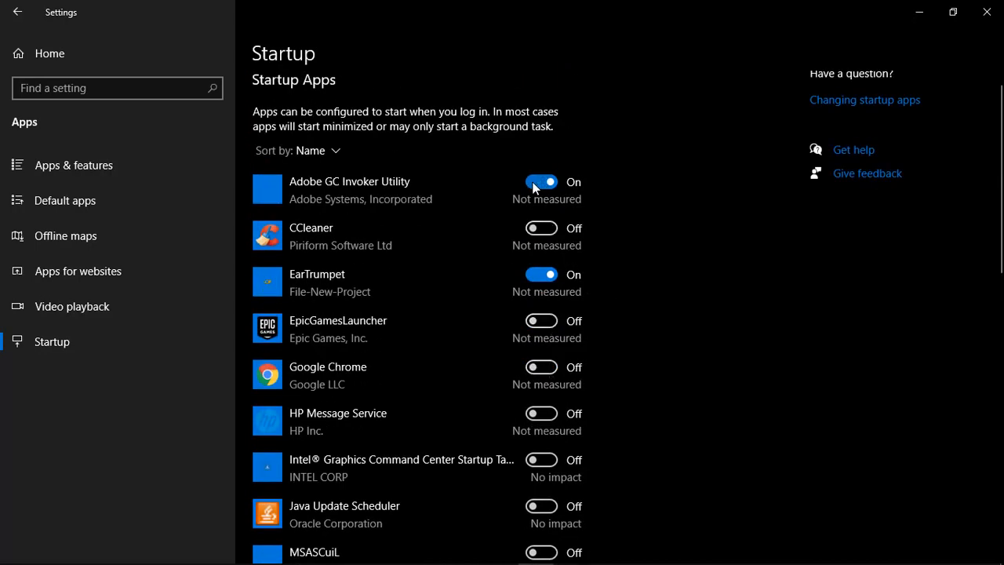
scroll(down, 3)
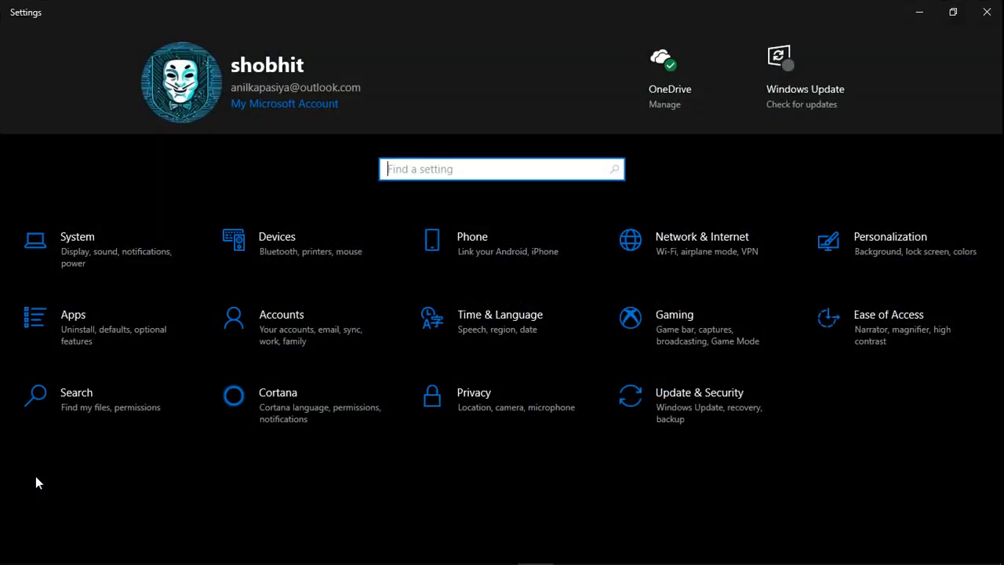
Switch off background permission for apps like Calculator, Camera, Connect and EarTrumpet.
click(473, 392)
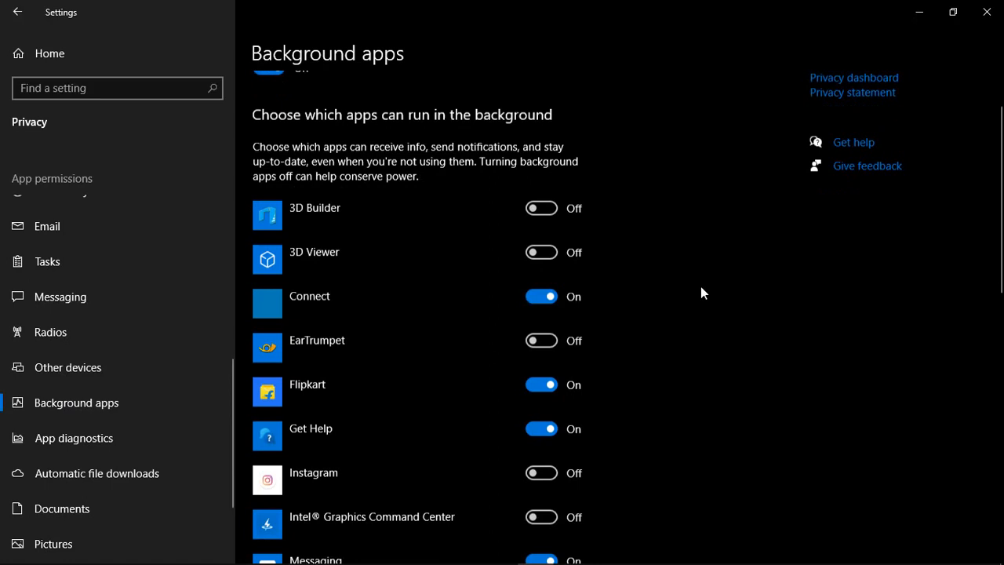
scroll(down, 3)
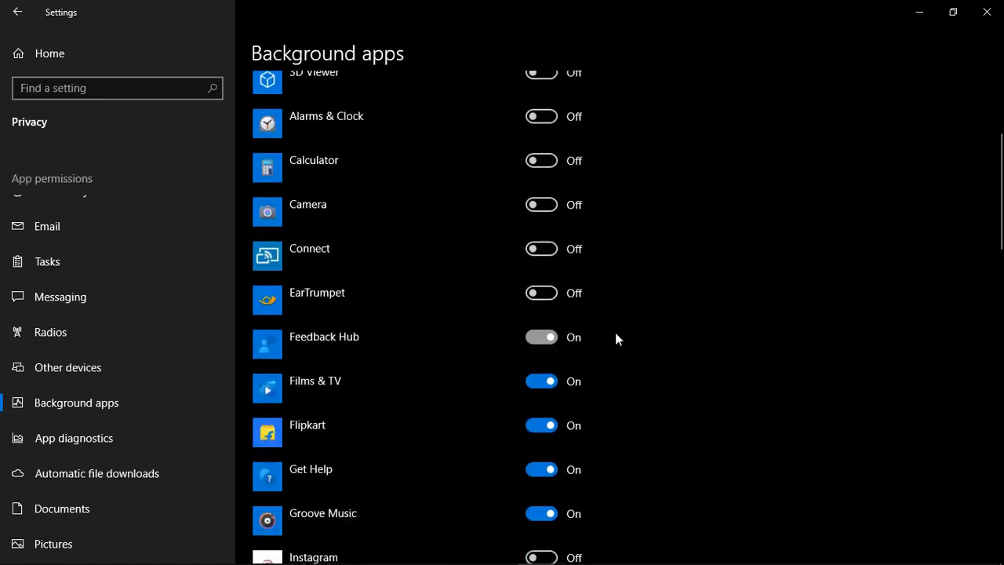
scroll(up, 3)
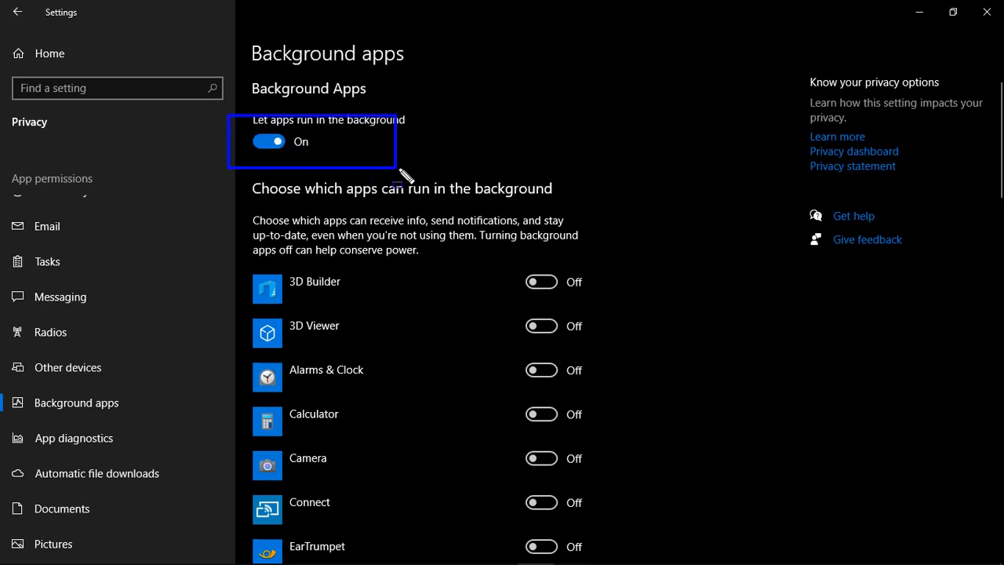
scroll(down, 3)
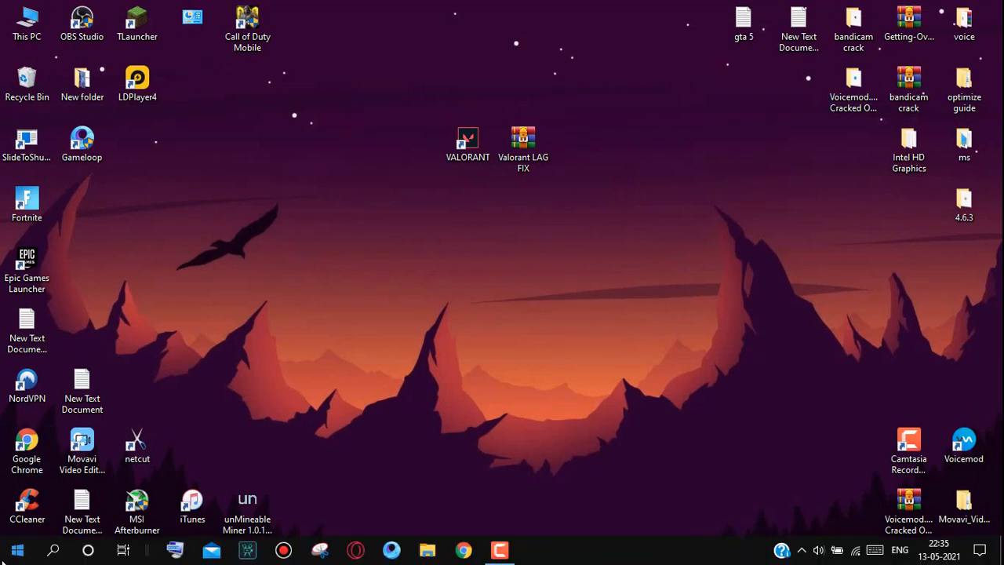
Confirm Game bar recording off and Game Mode on in Gaming settings, then reach Graphics settings.
click(16, 549)
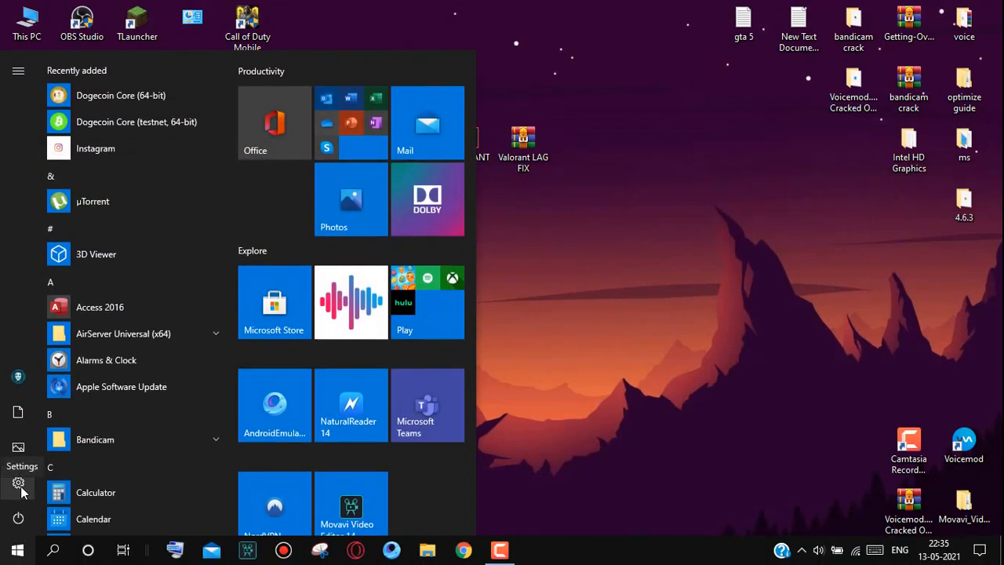
click(19, 483)
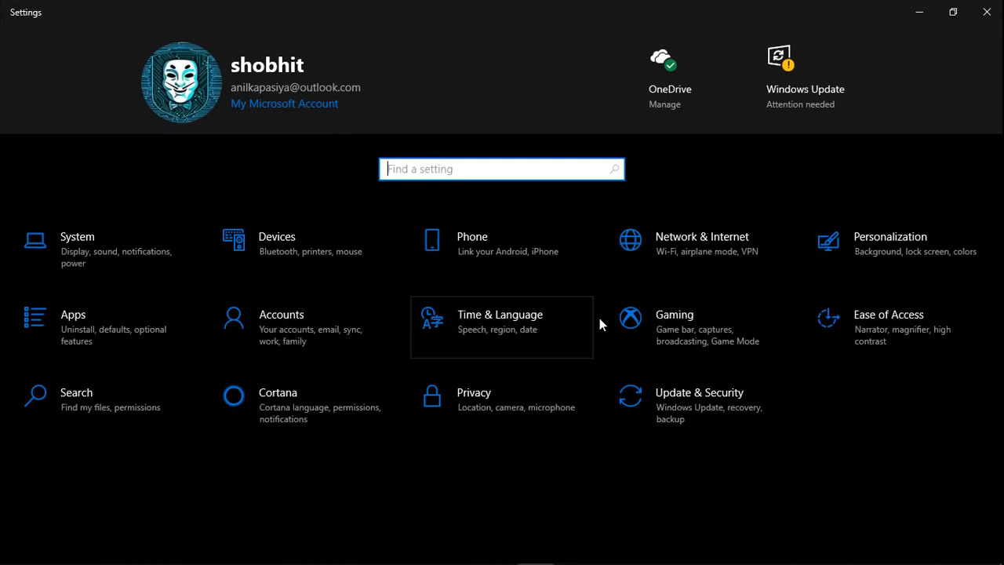
click(673, 313)
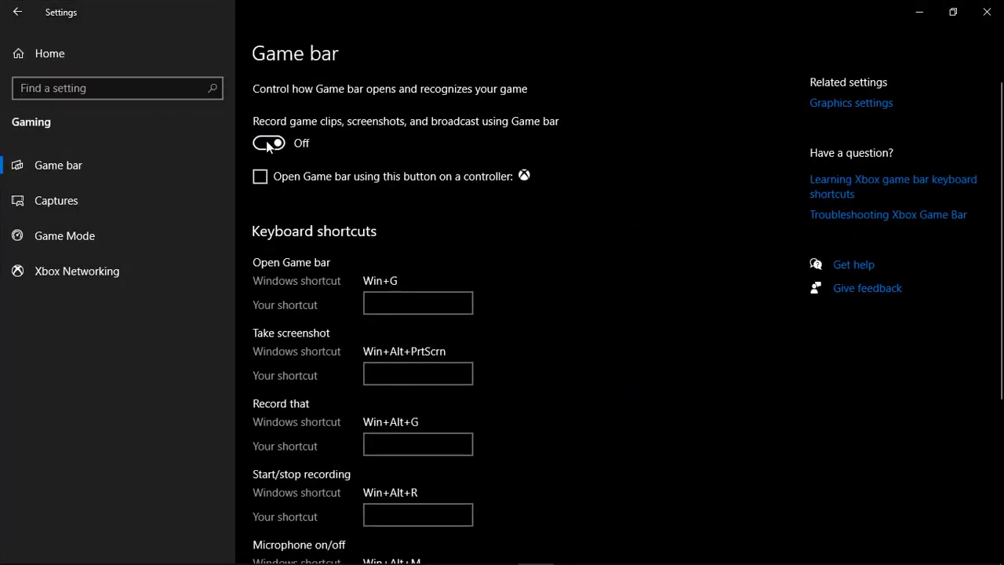
click(64, 235)
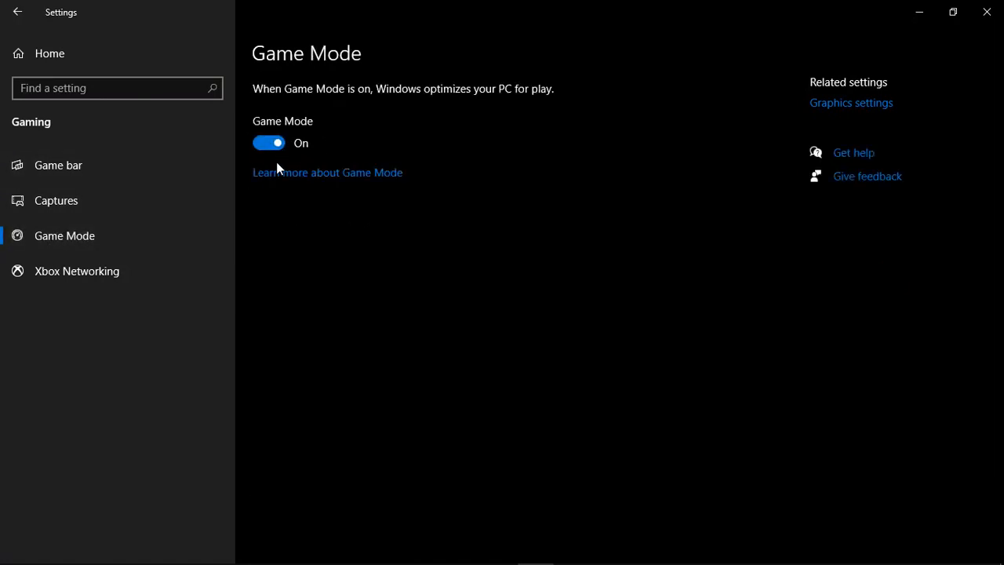
mouse_move(888, 119)
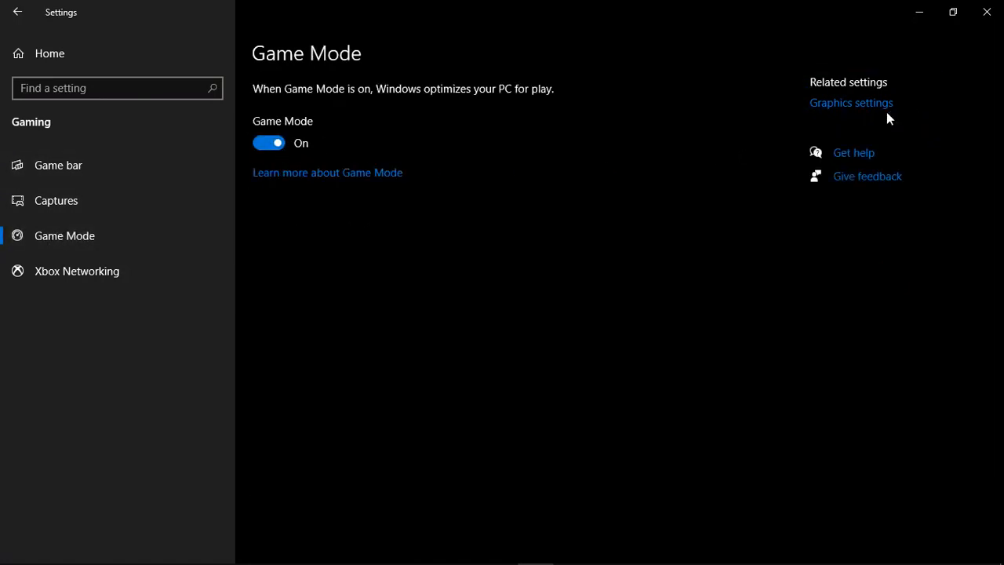
click(851, 101)
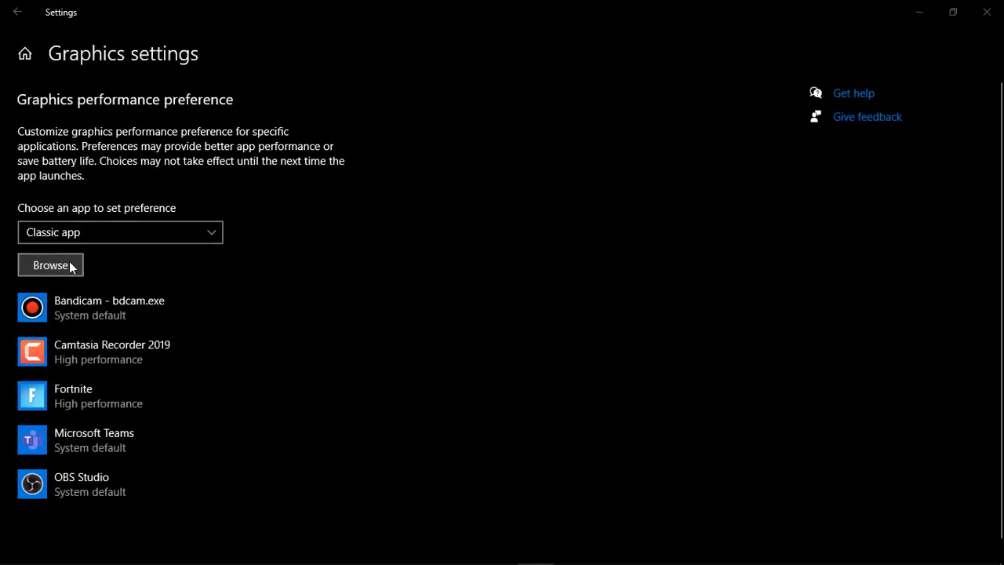
Add C:\Riot Games\VALORANT\live\VALORANT.exe with a High performance graphics preference.
click(50, 263)
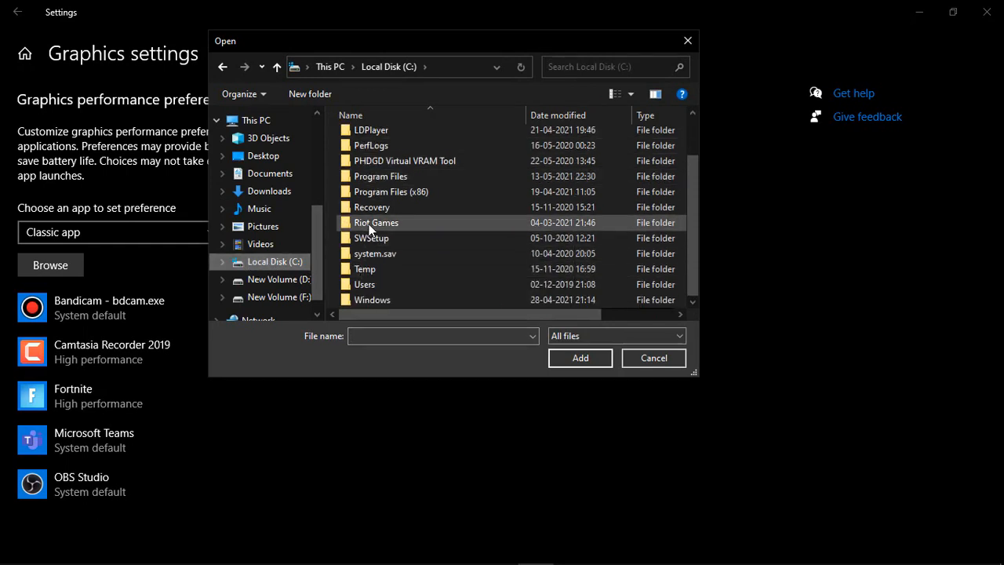
double_click(377, 223)
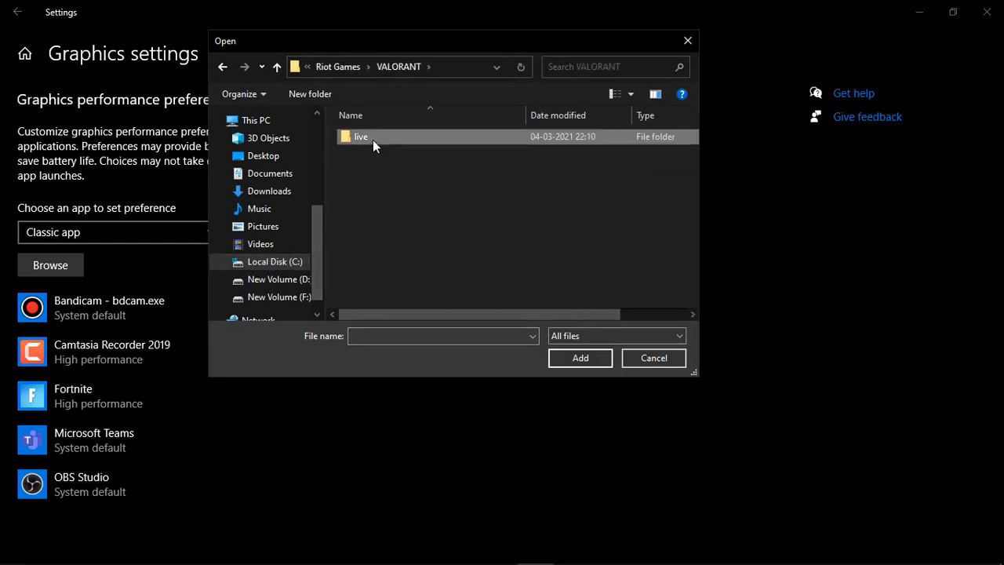
double_click(361, 137)
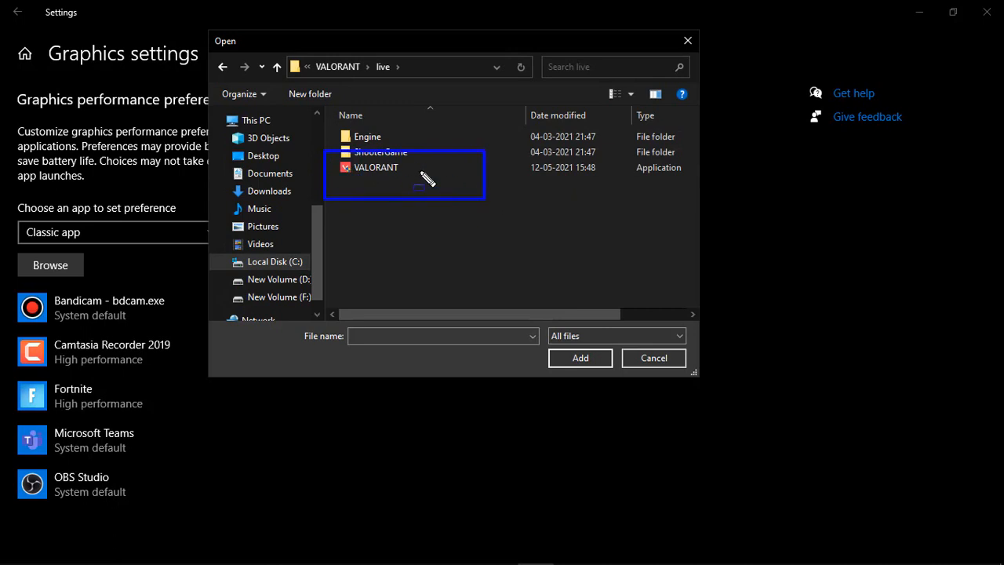
click(653, 358)
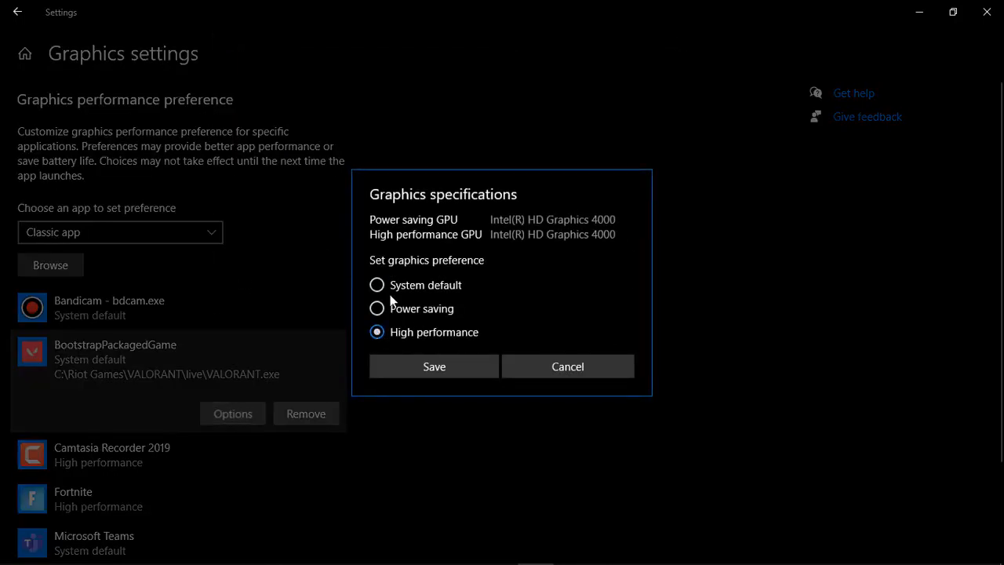
click(433, 367)
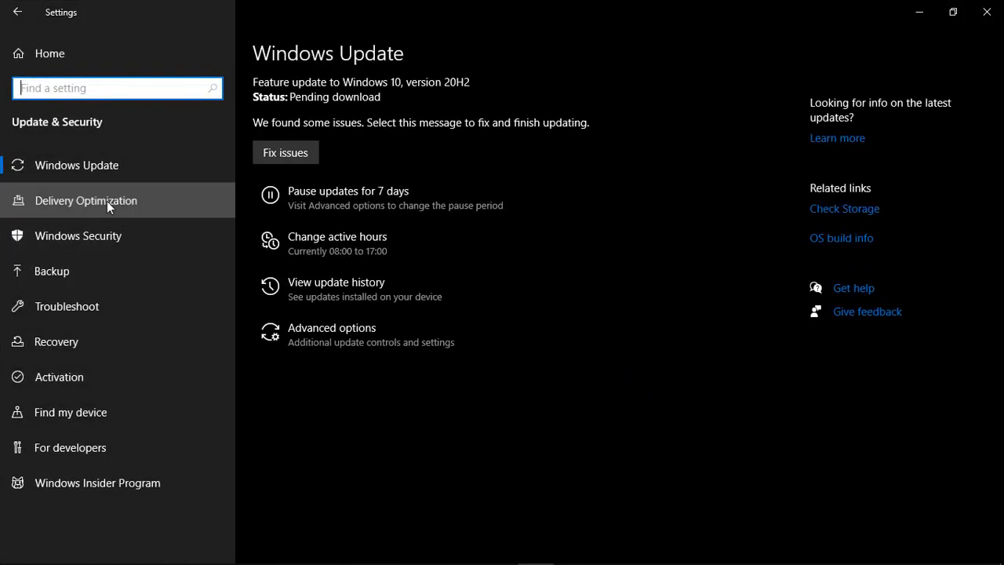
Turn off 'Allow downloads from other PCs' in Delivery Optimization.
click(87, 201)
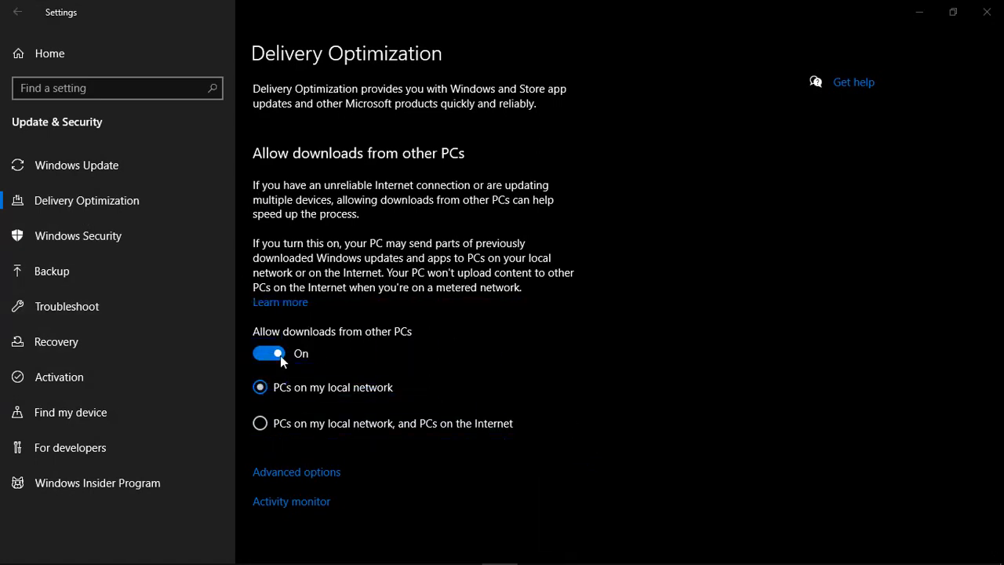
click(268, 353)
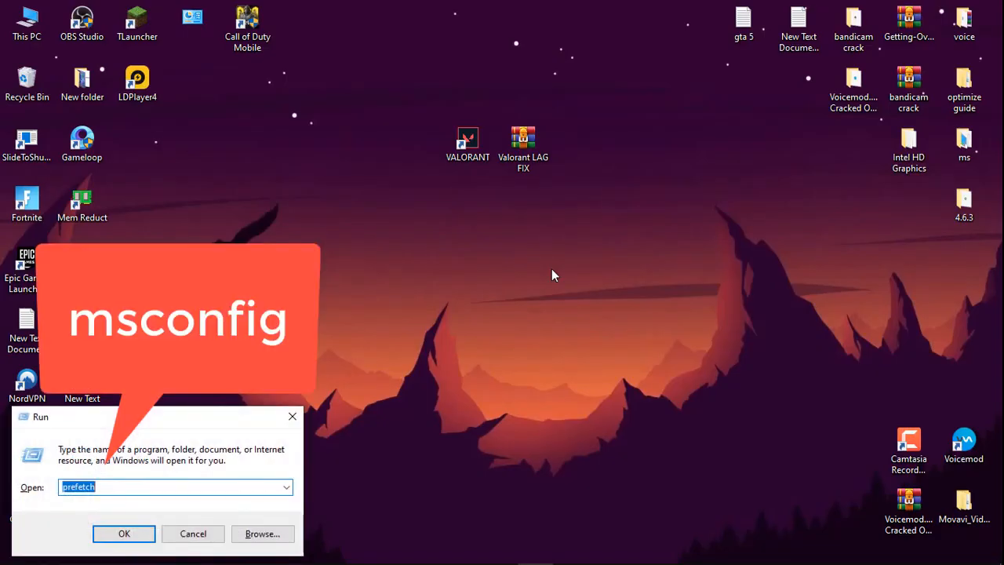
In msconfig boot advanced options set 4 processors and 8192 MB maximum memory, apply, exit without restart.
text(msconfig)
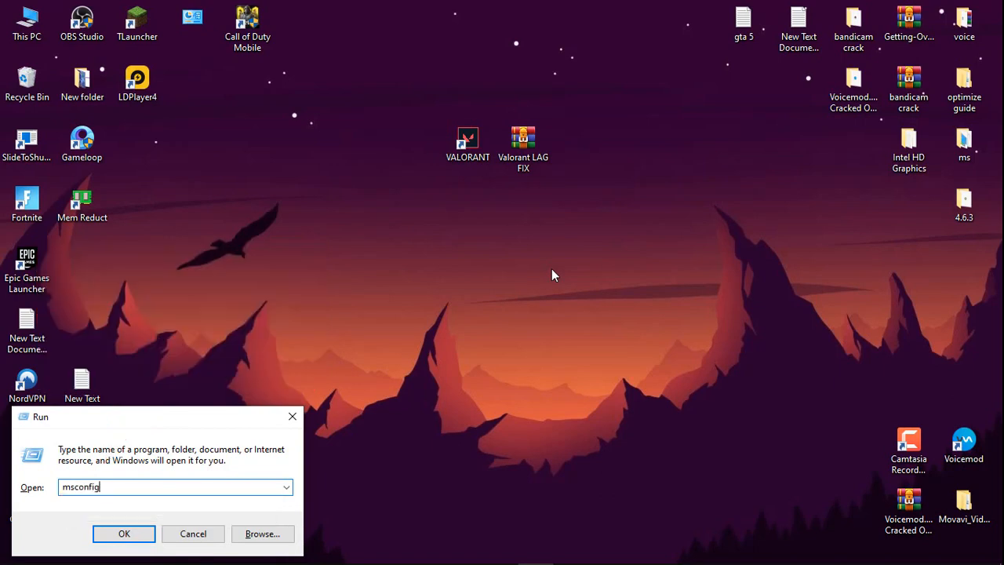
click(124, 534)
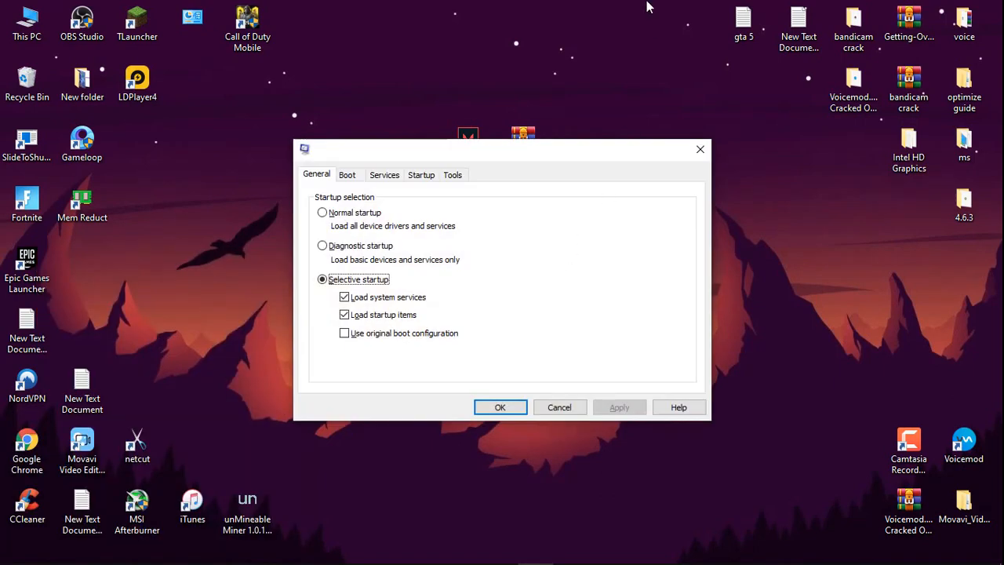
click(347, 174)
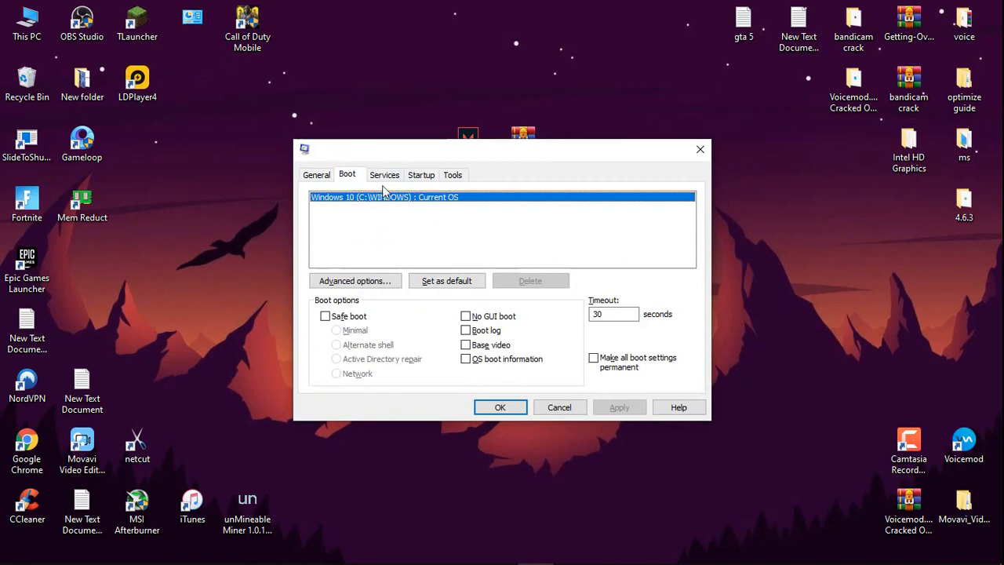
click(354, 279)
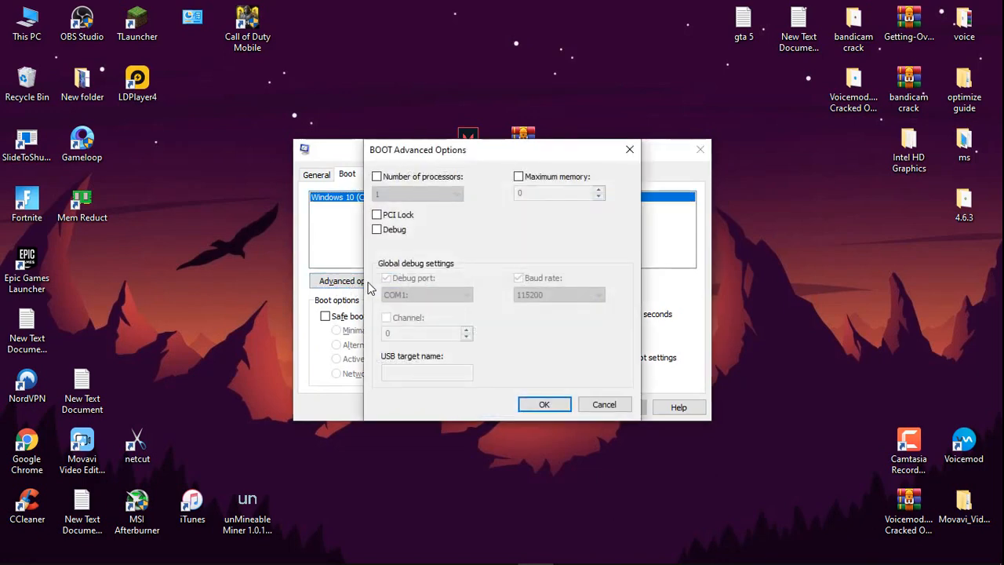
click(377, 176)
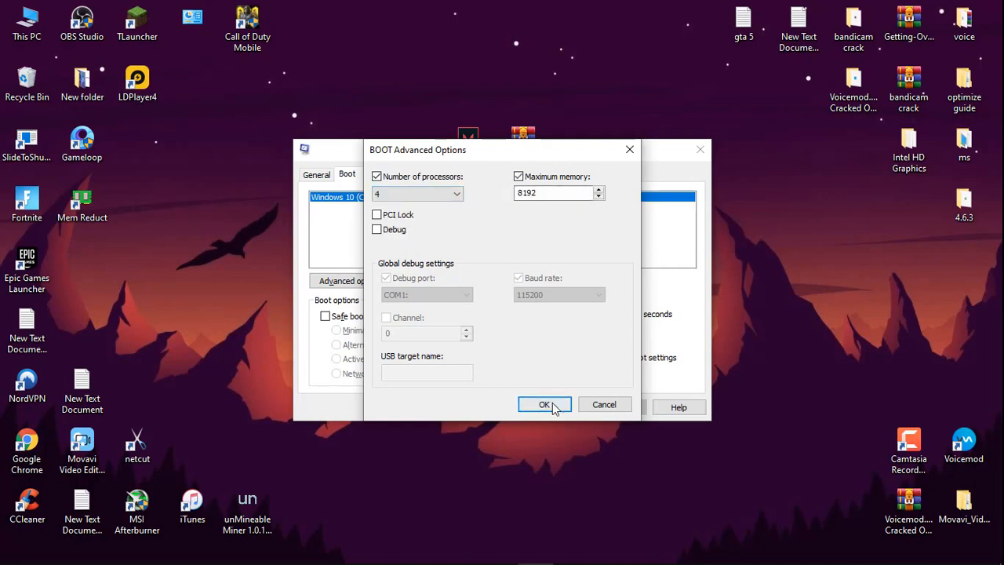
click(544, 405)
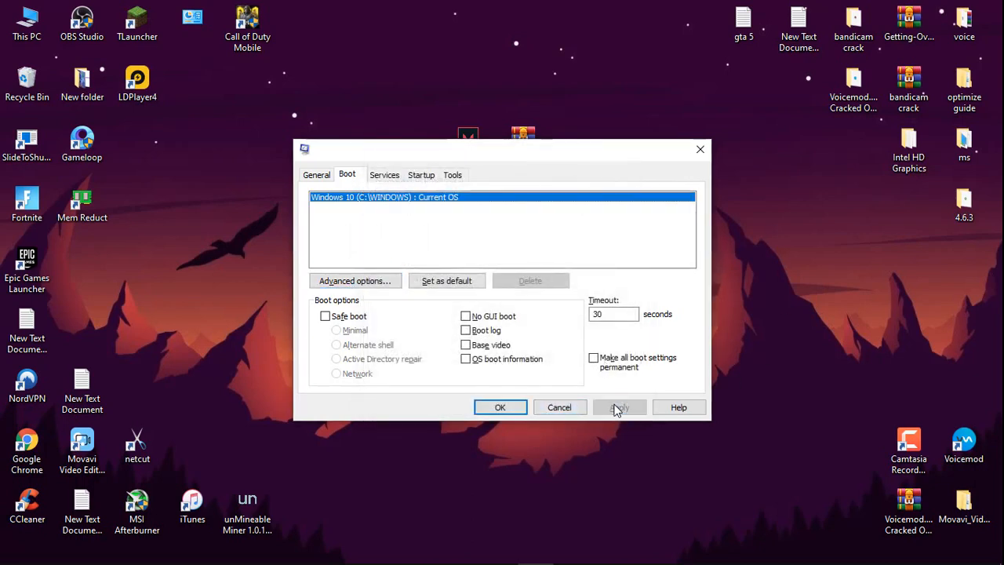
click(618, 408)
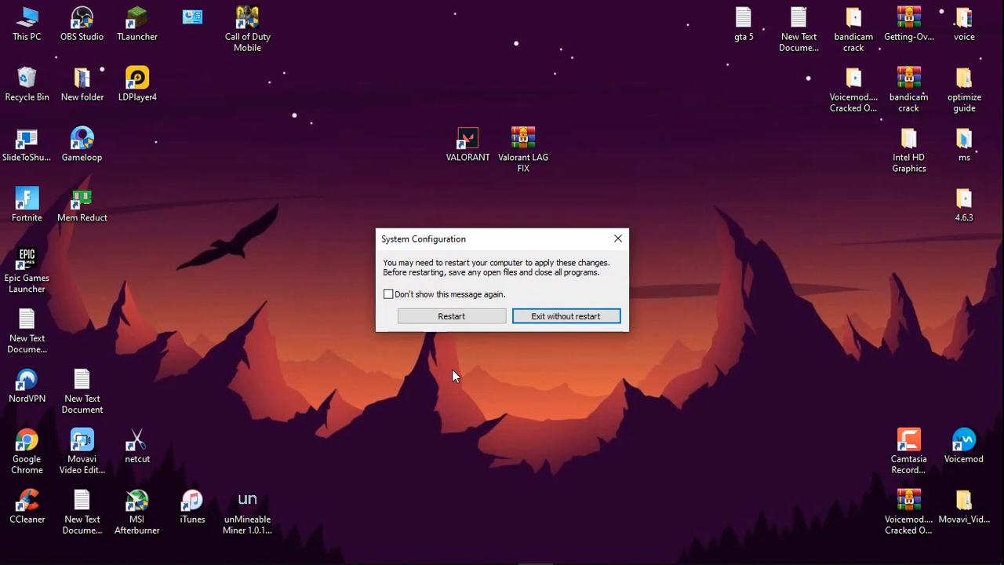
click(565, 315)
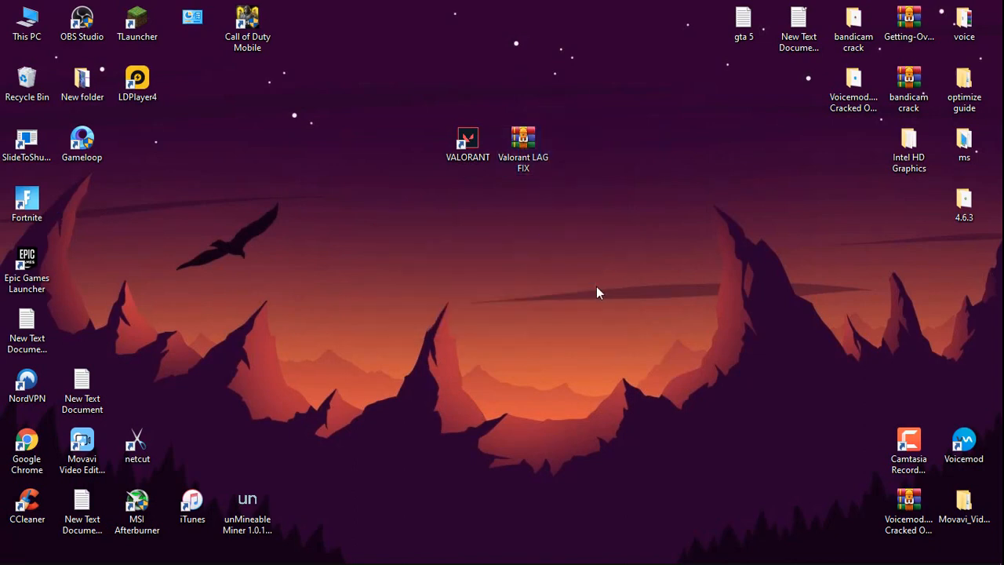
Extract the Valorant LAG FIX archive onto the desktop and enter the extracted folder.
right_click(524, 140)
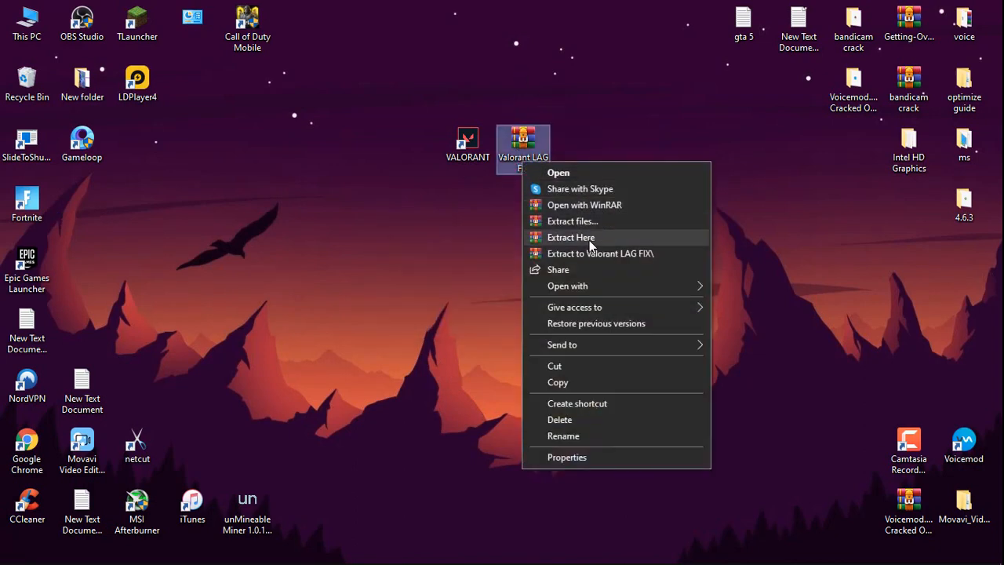
click(571, 237)
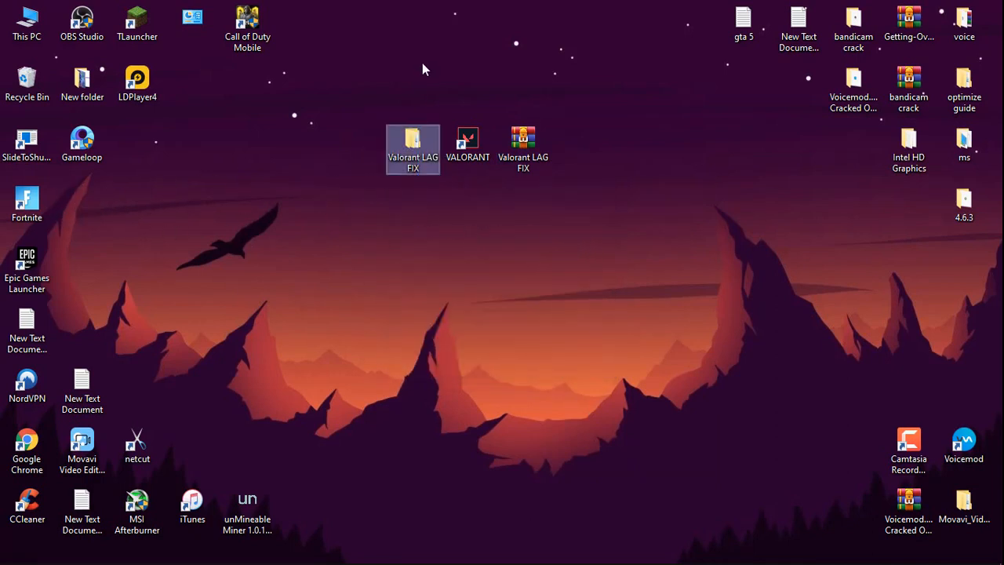
double_click(413, 149)
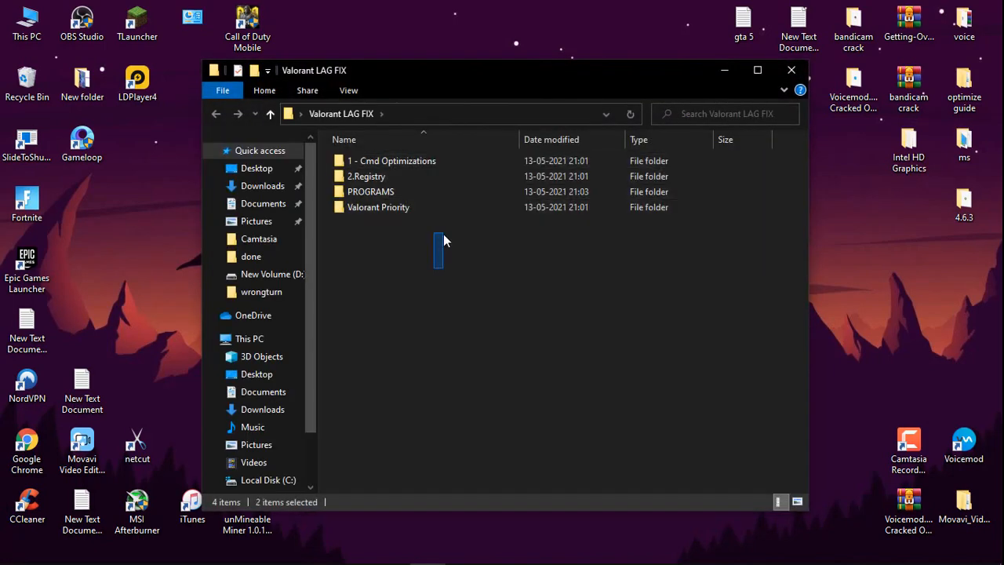
Launch the Latency Optimizations script from 1 - Cmd Optimizations as administrator.
double_click(393, 160)
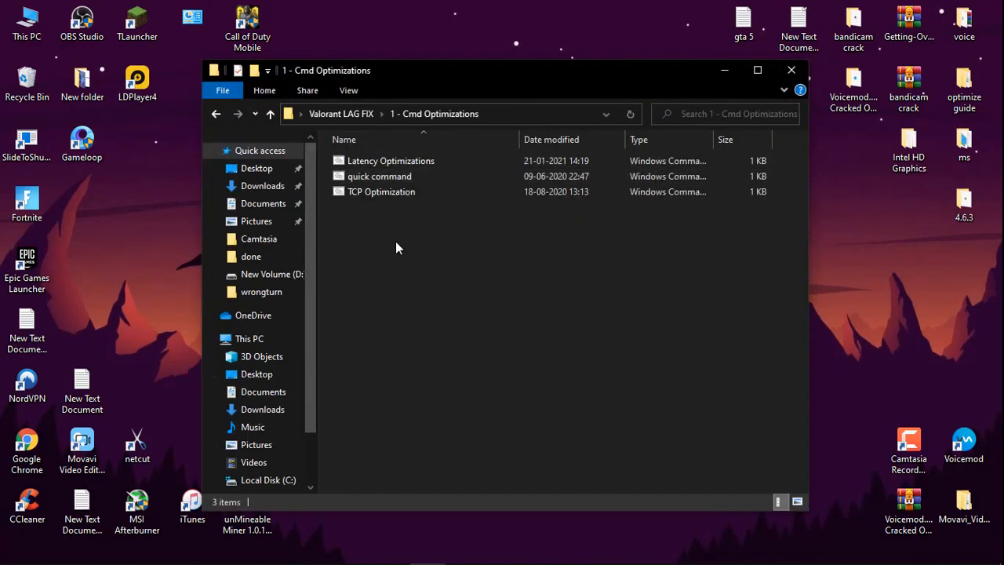
click(390, 160)
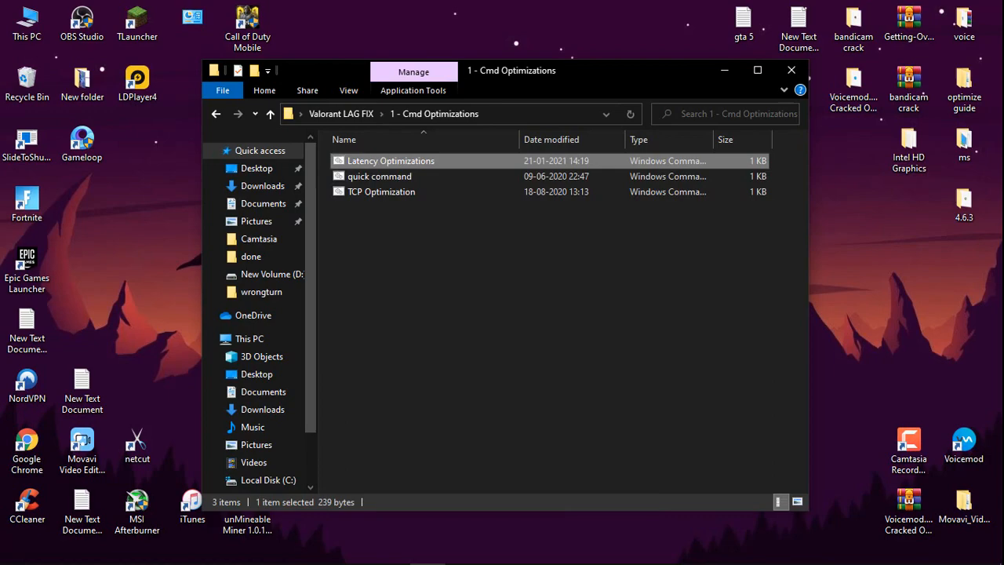
right_click(379, 176)
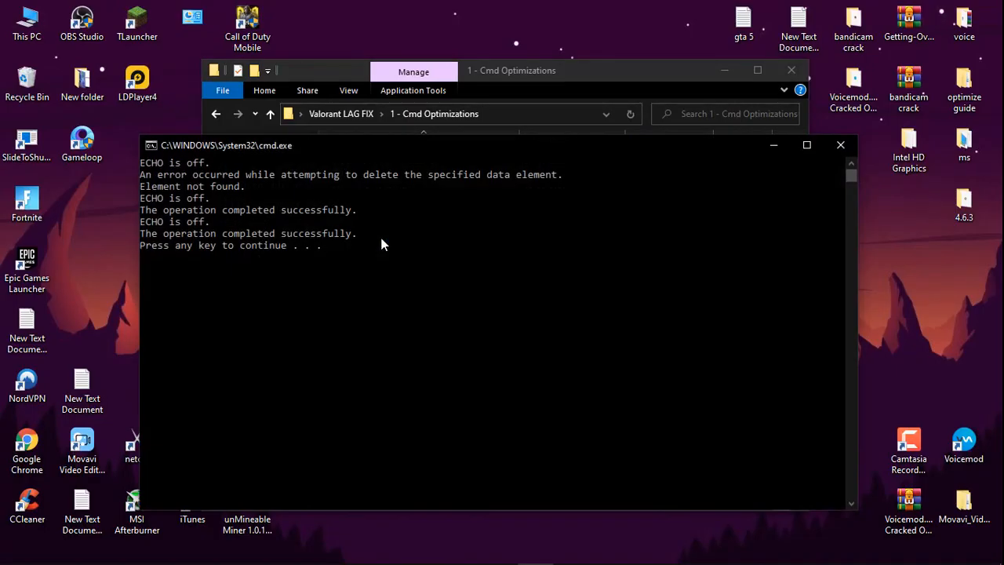
Run the TCP Optimization script as administrator and return to the Valorant LAG FIX folder.
right_click(381, 192)
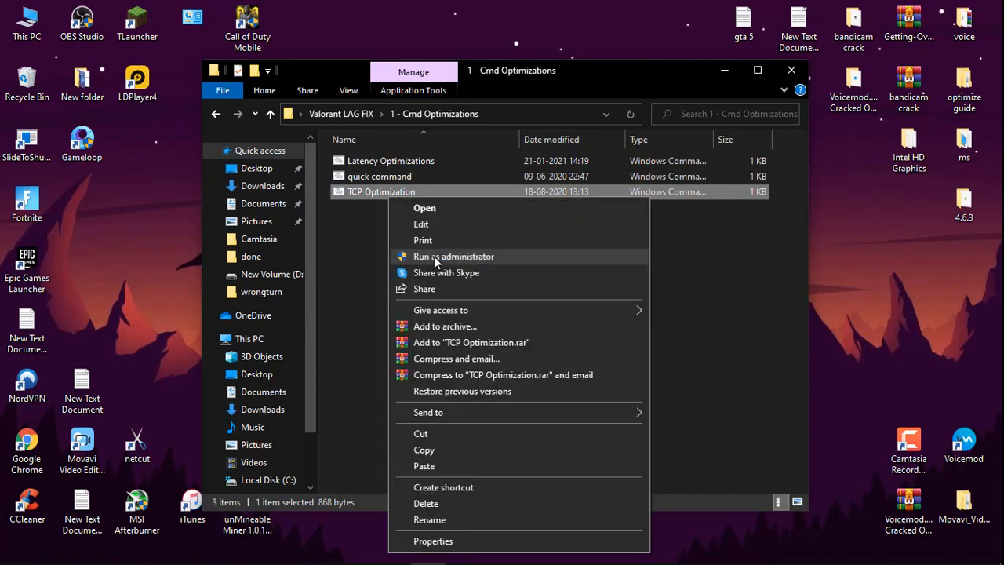
click(453, 257)
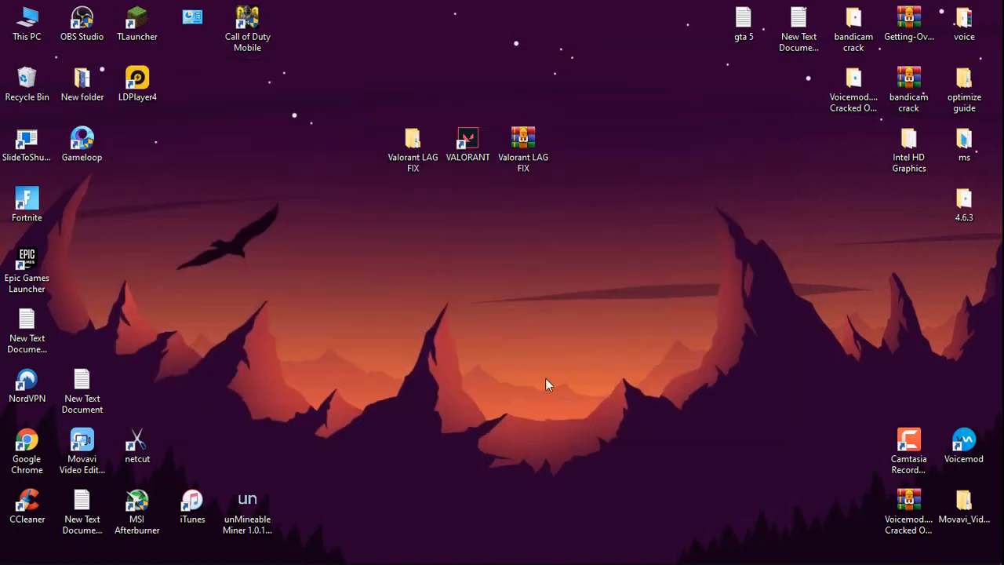
click(413, 149)
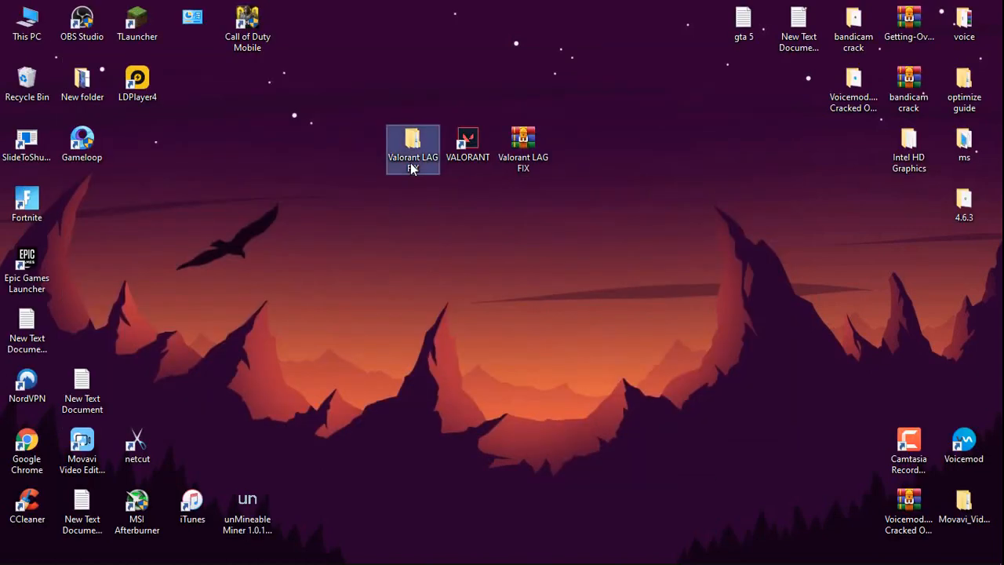
double_click(412, 148)
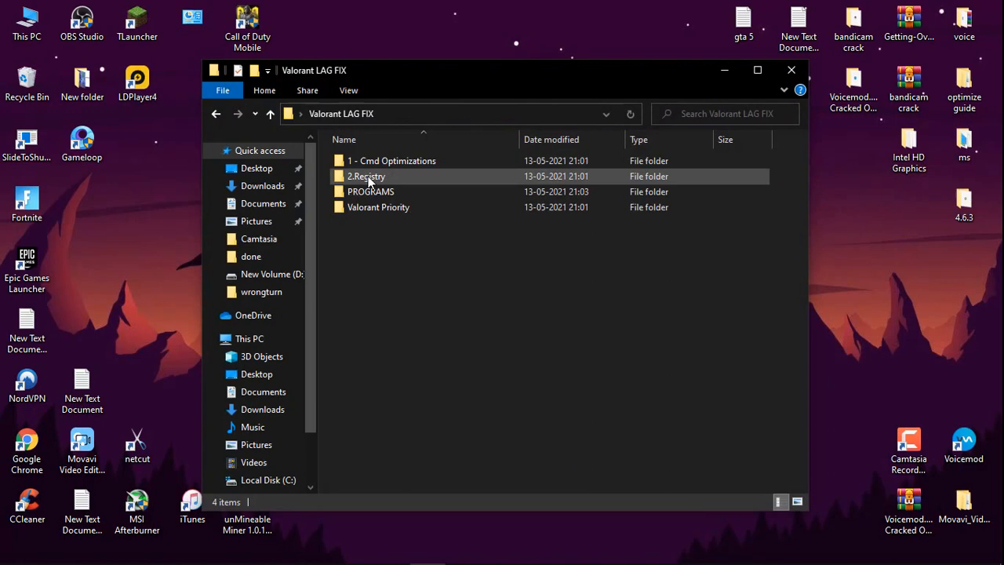
Run SpeedUpPC from the 2.Registry folder as administrator.
double_click(367, 176)
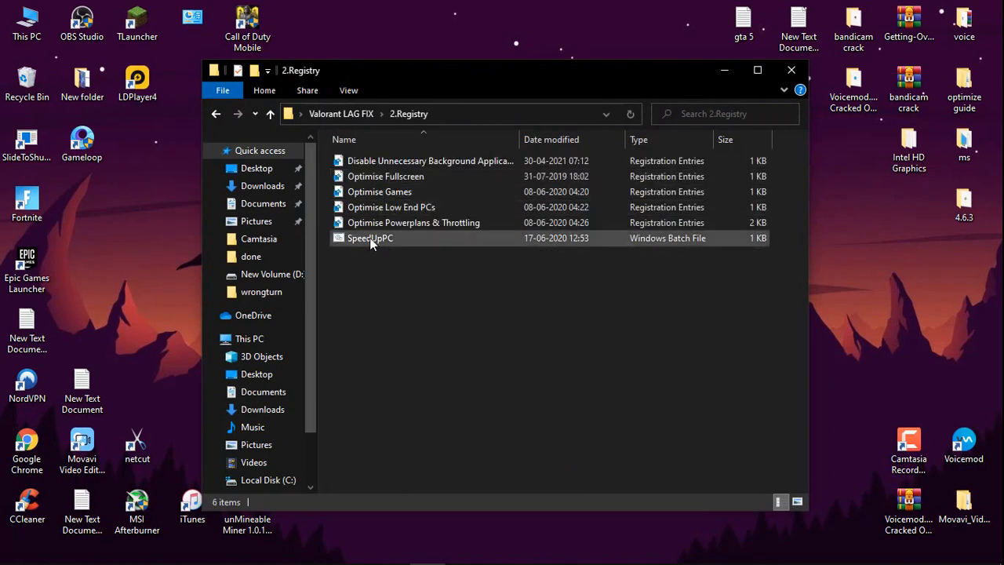
right_click(370, 238)
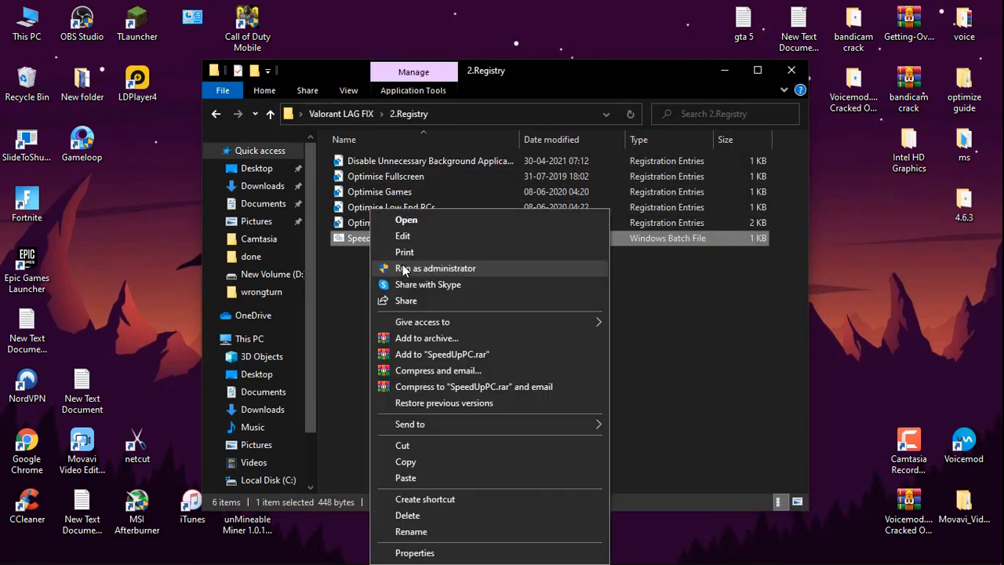
click(436, 266)
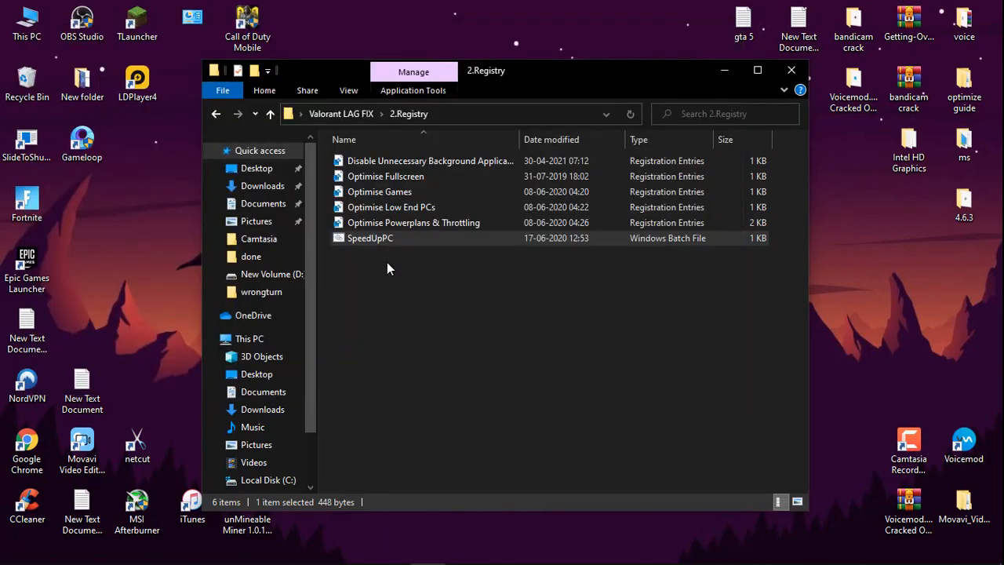
Add the Optimise Fullscreen and Optimise Low End PCs tweaks to the registry.
click(430, 160)
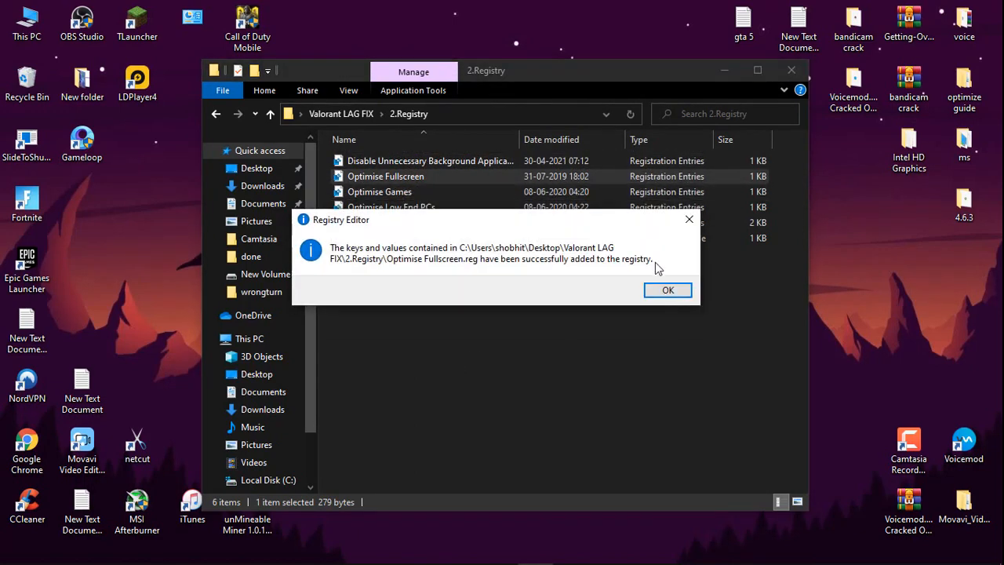
click(668, 288)
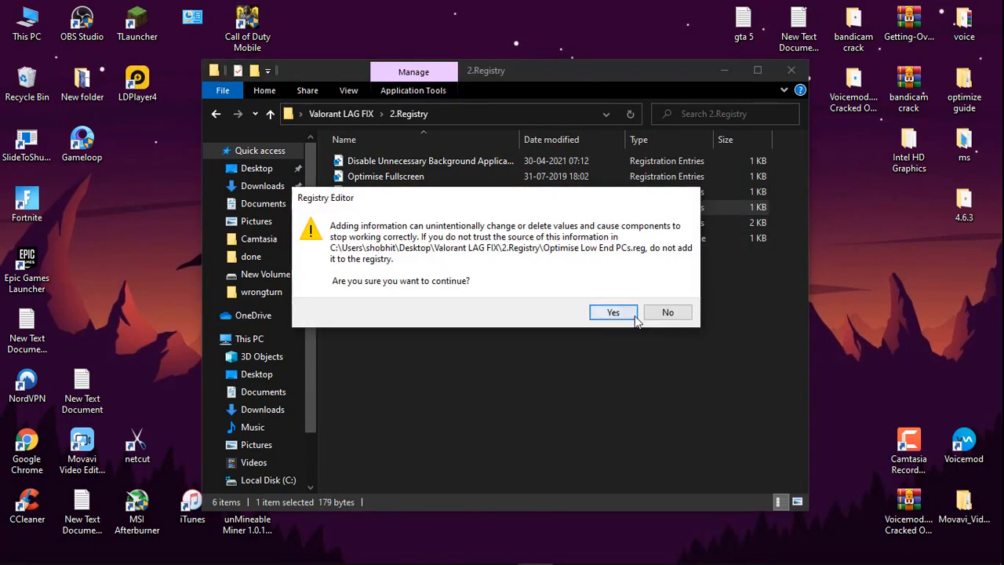
click(612, 312)
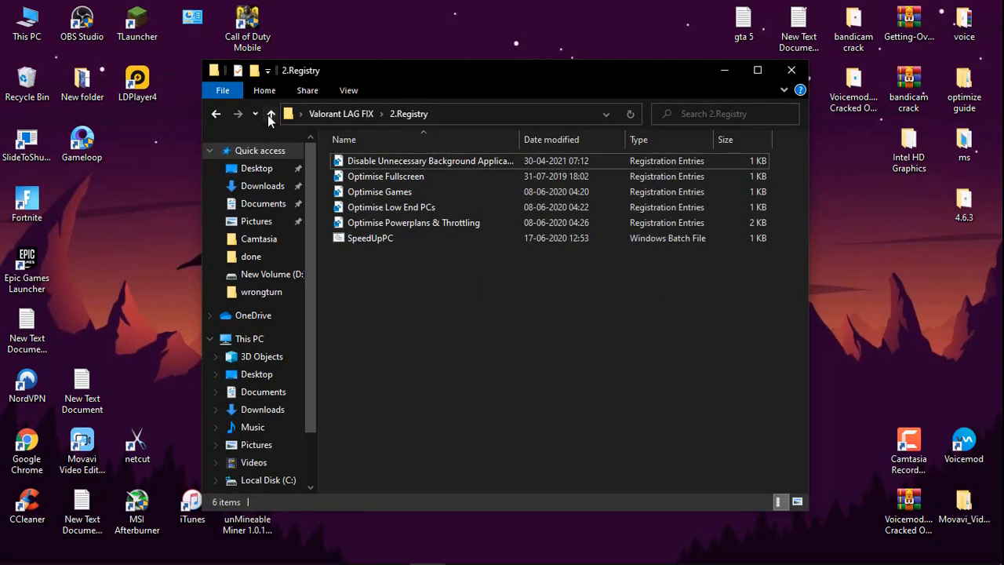
Add the ValorantHighPriority.reg entries from the Valorant Priority folder to the registry.
click(269, 113)
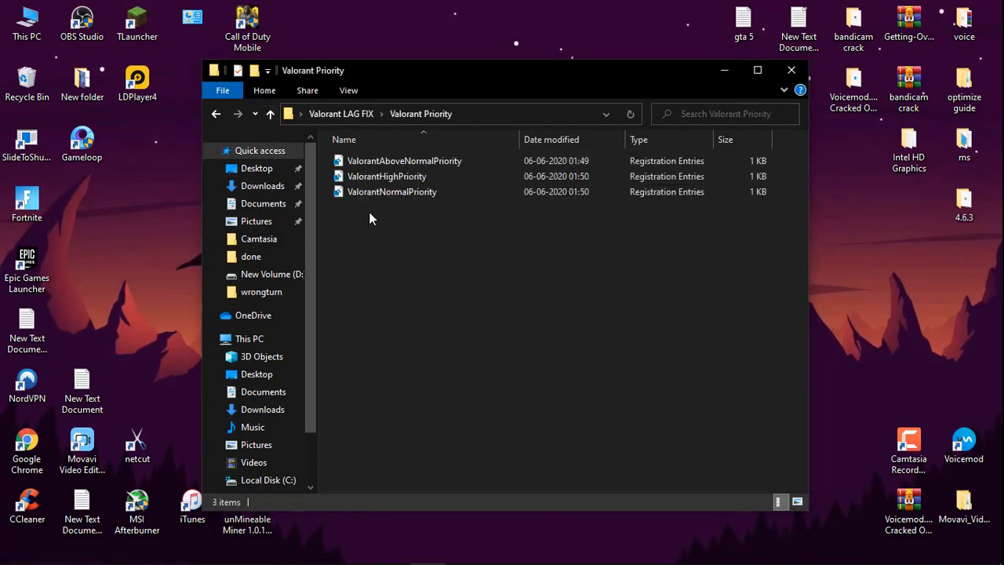
click(392, 192)
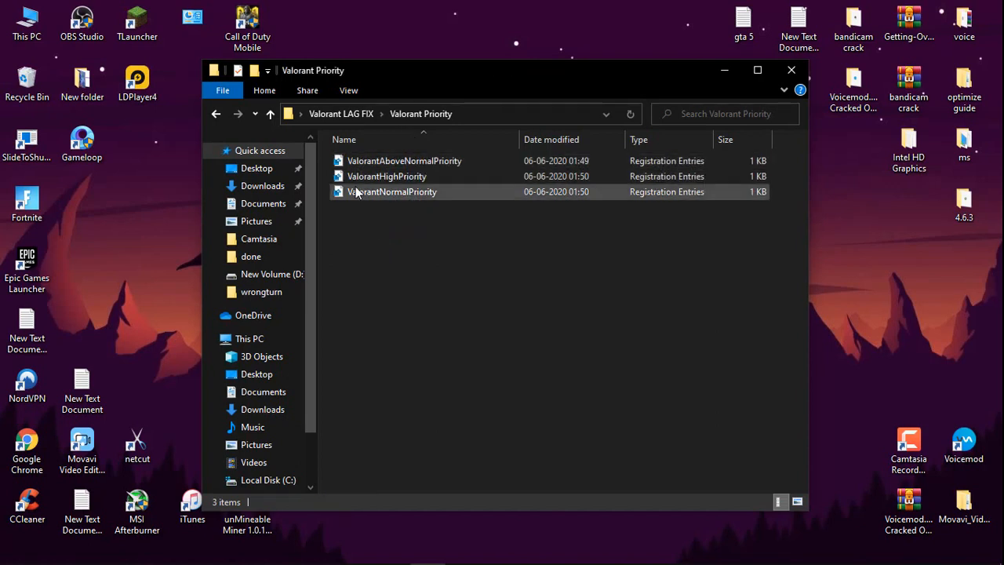
click(467, 233)
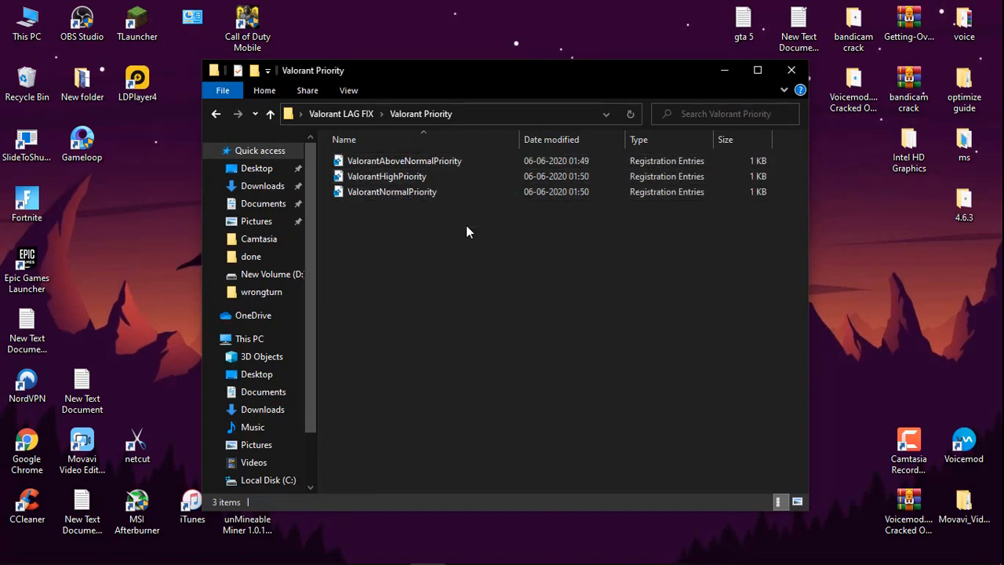
mouse_move(386, 176)
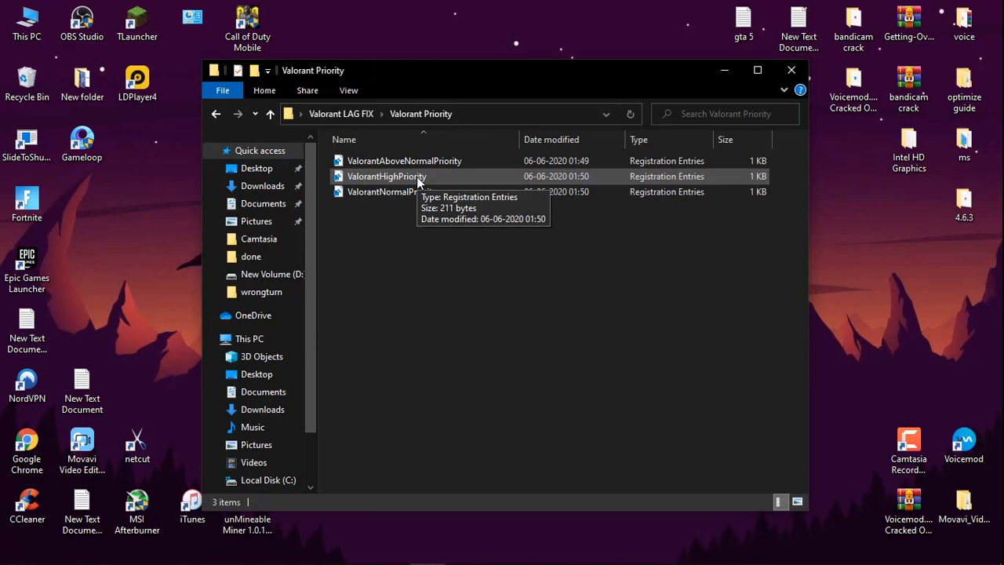
double_click(386, 176)
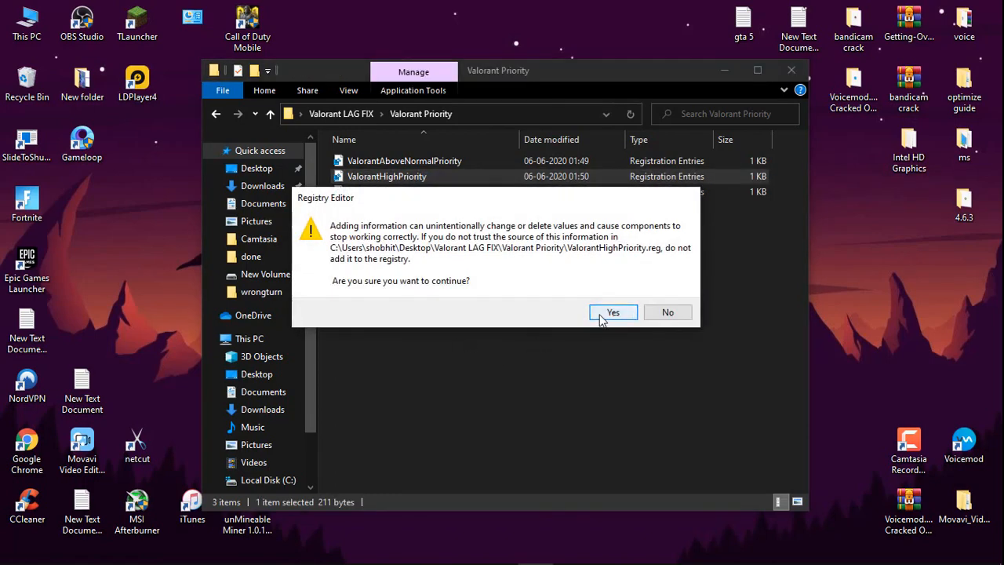
click(614, 312)
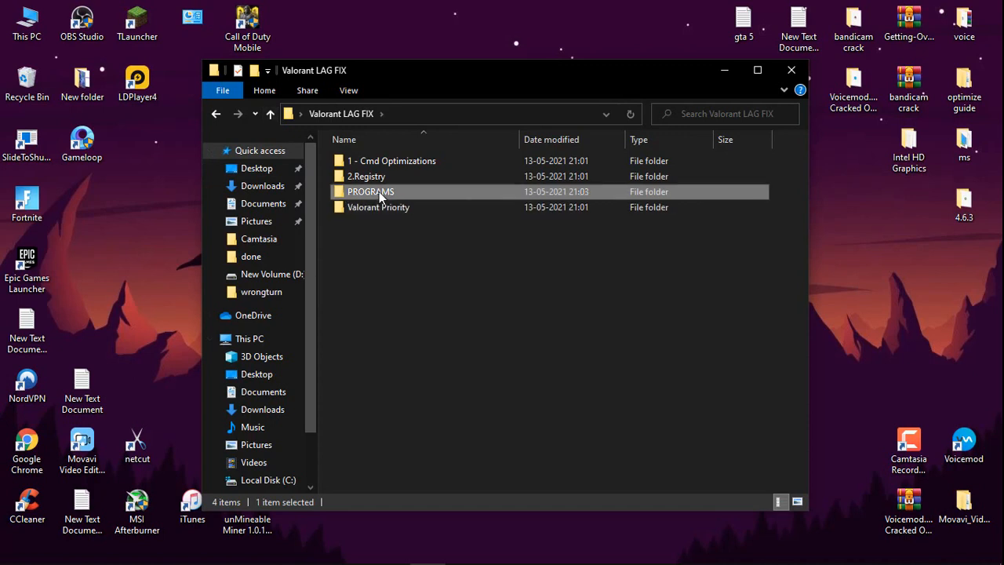
Install Mem Reduct 3.3.5 from PROGRAMS > memoryduct, accepting the license agreement.
double_click(370, 191)
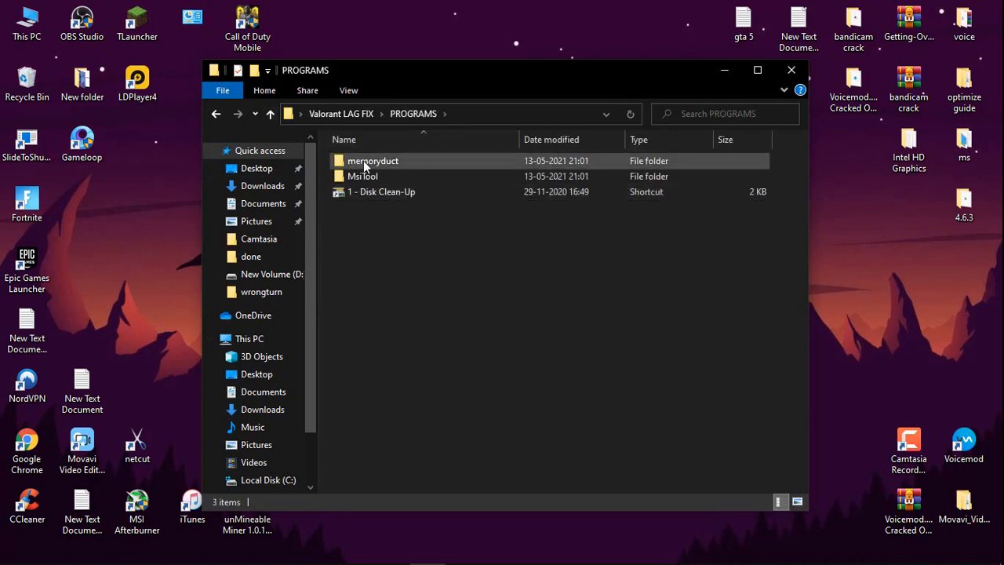
double_click(374, 160)
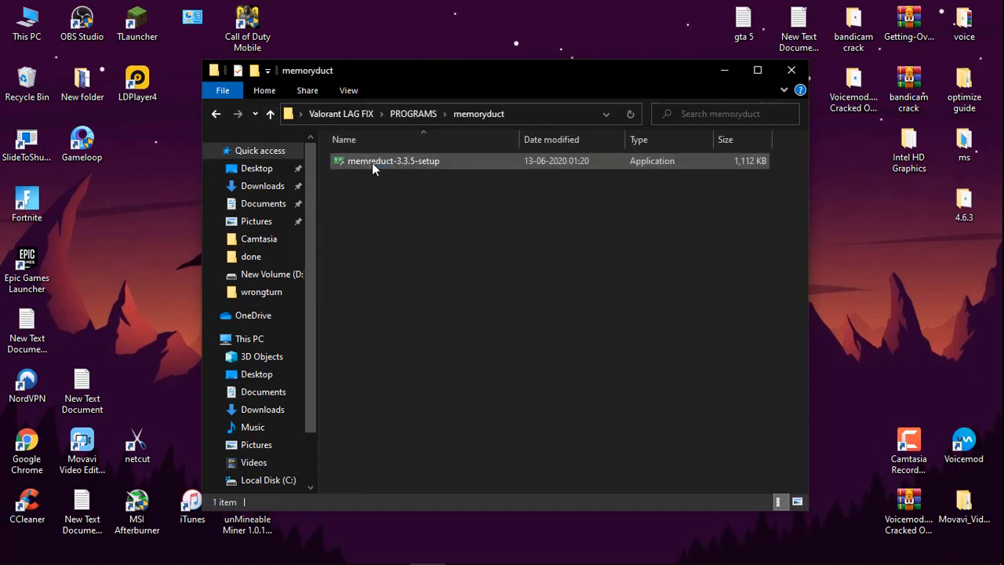
double_click(393, 160)
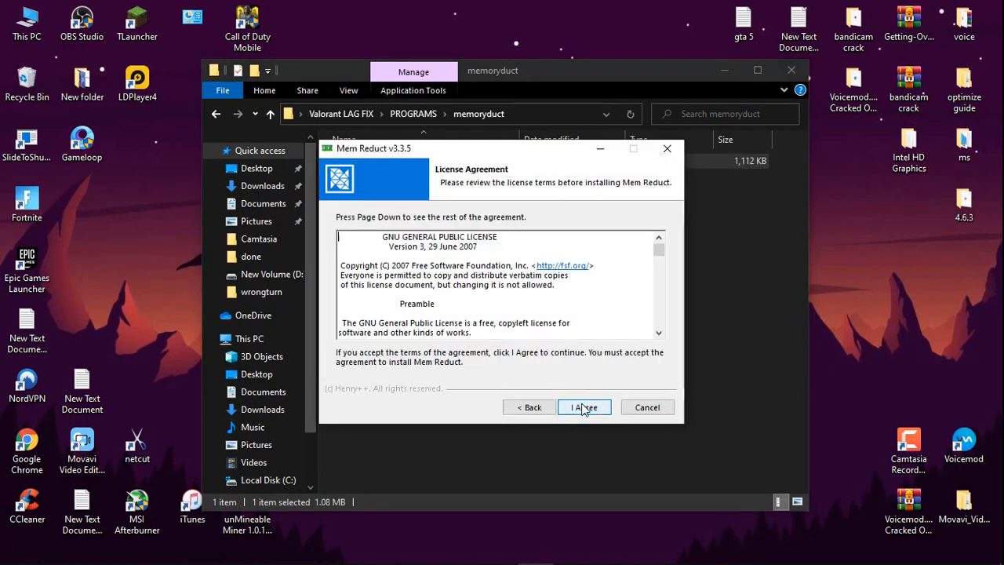
click(584, 406)
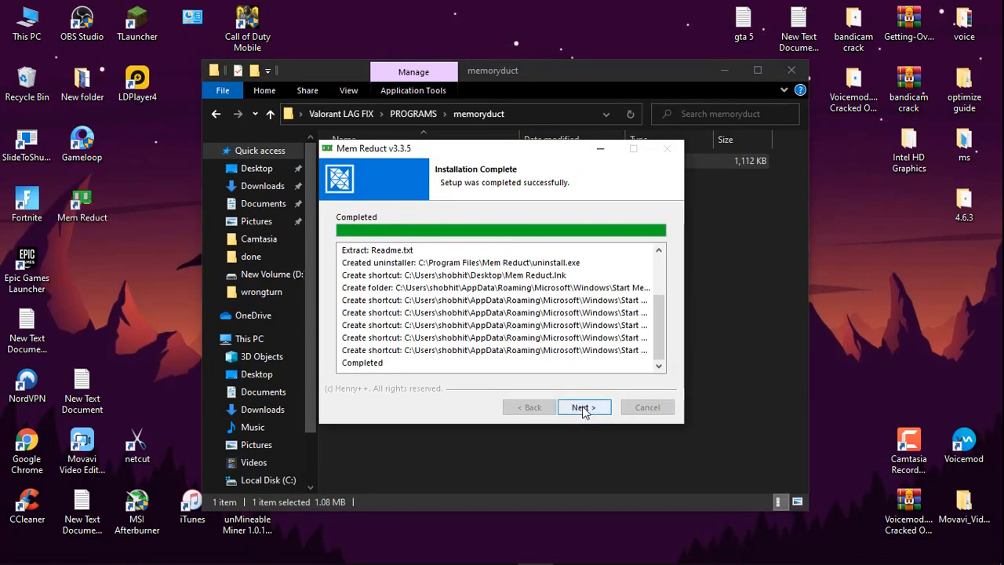
click(584, 408)
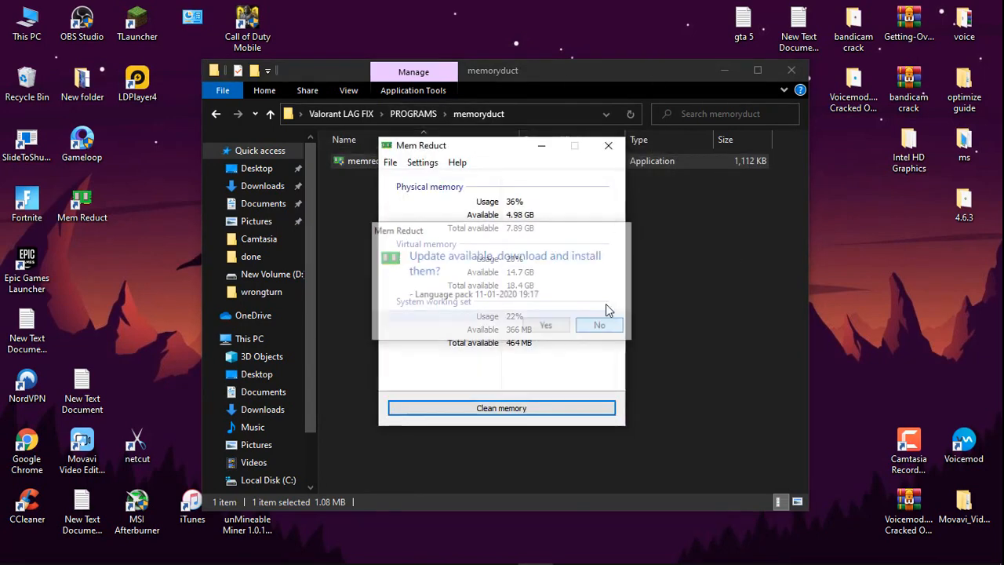
Decline the update, run a confirmed memory clean, and close Mem Reduct.
click(427, 163)
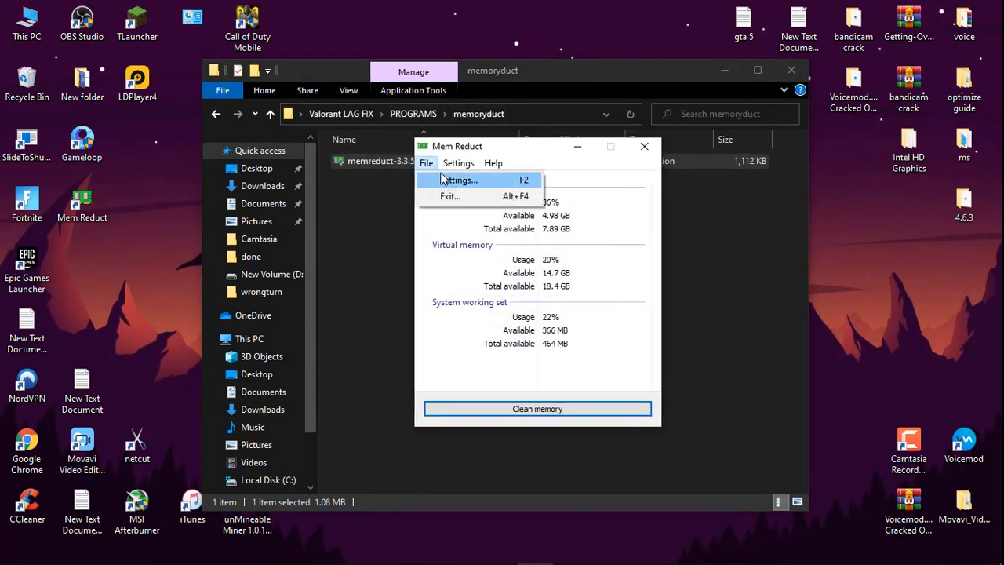
click(458, 179)
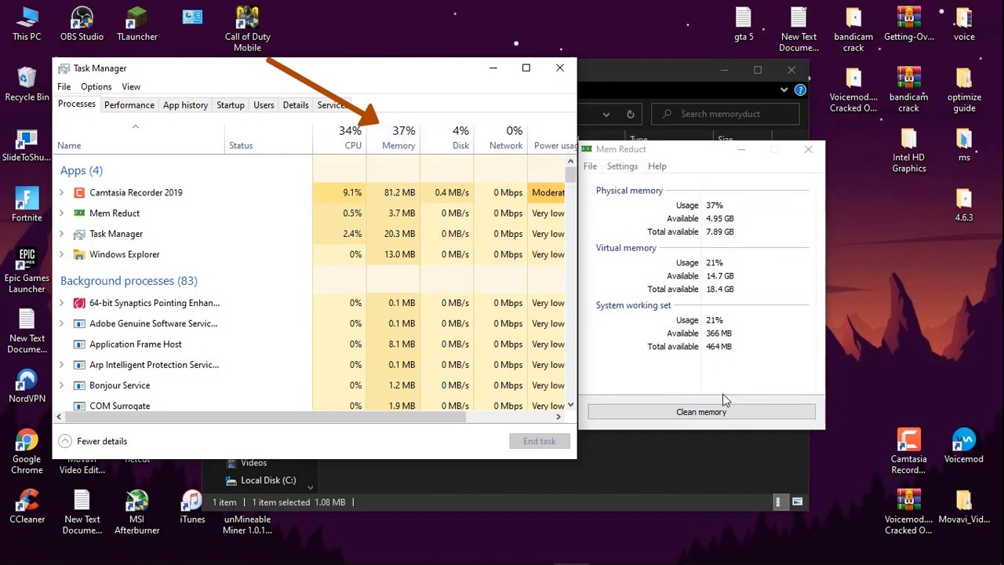
click(699, 411)
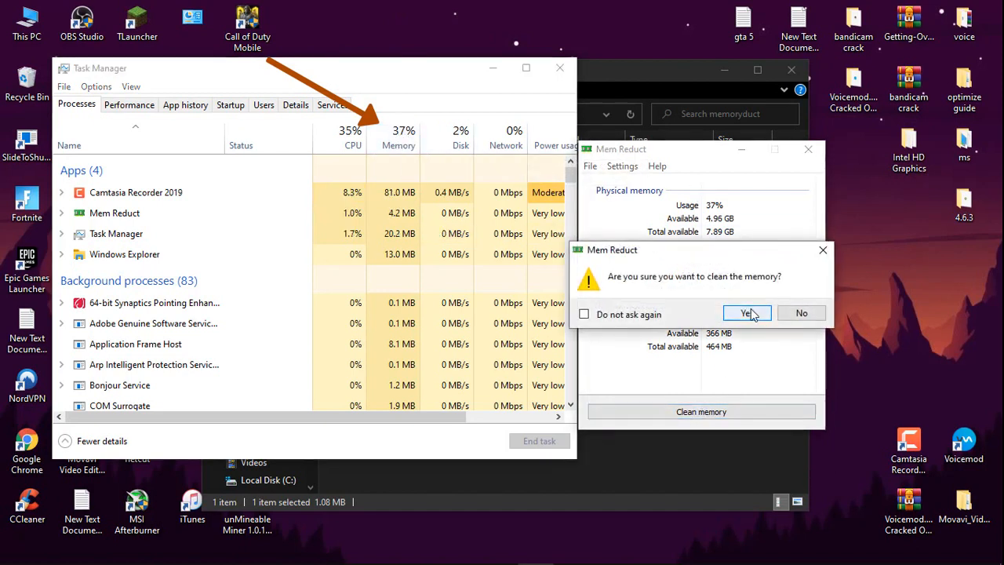
click(745, 314)
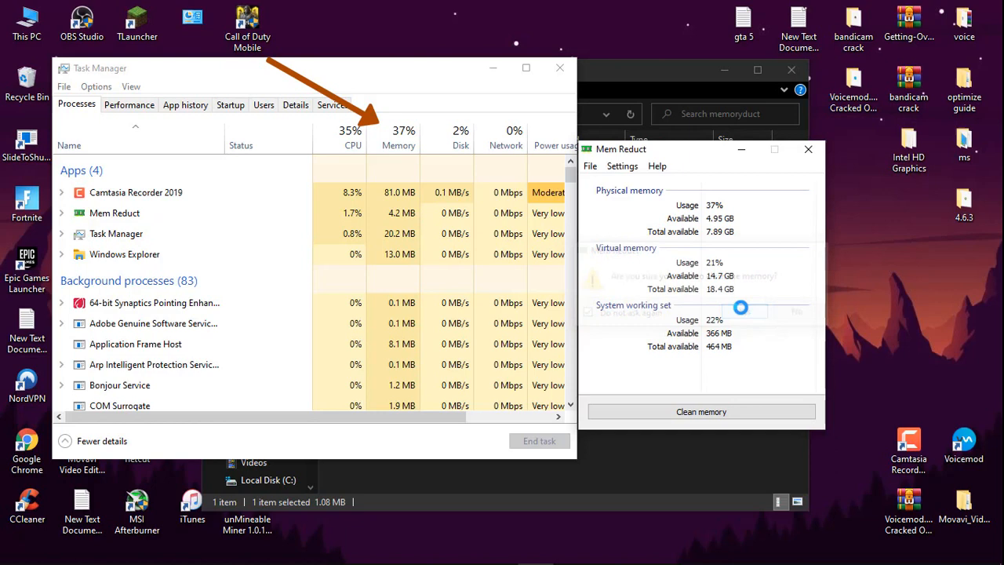
click(740, 311)
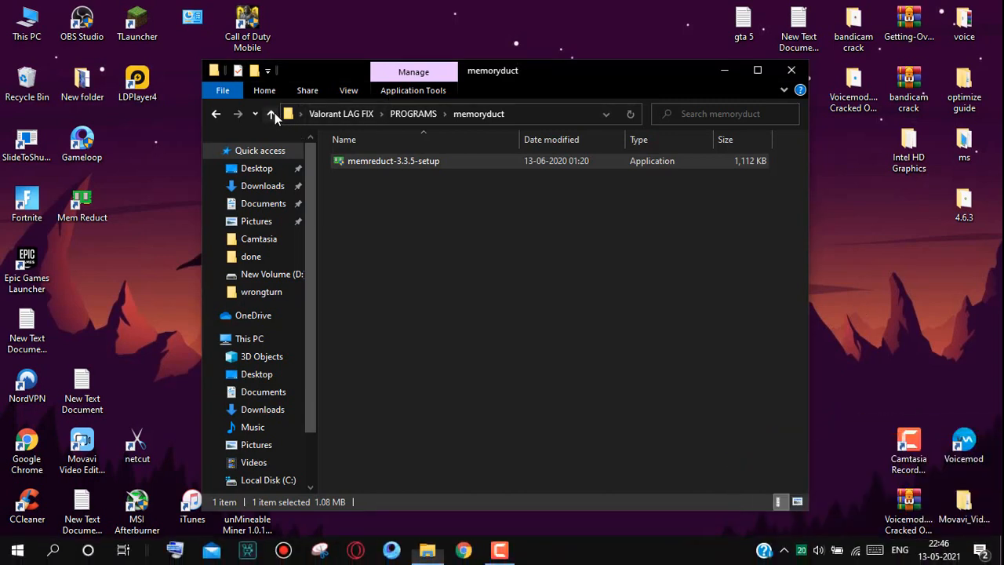
Run MSIModeToolV2 as administrator and set Intel HD Graphics 4000 interrupt priority to High.
click(270, 113)
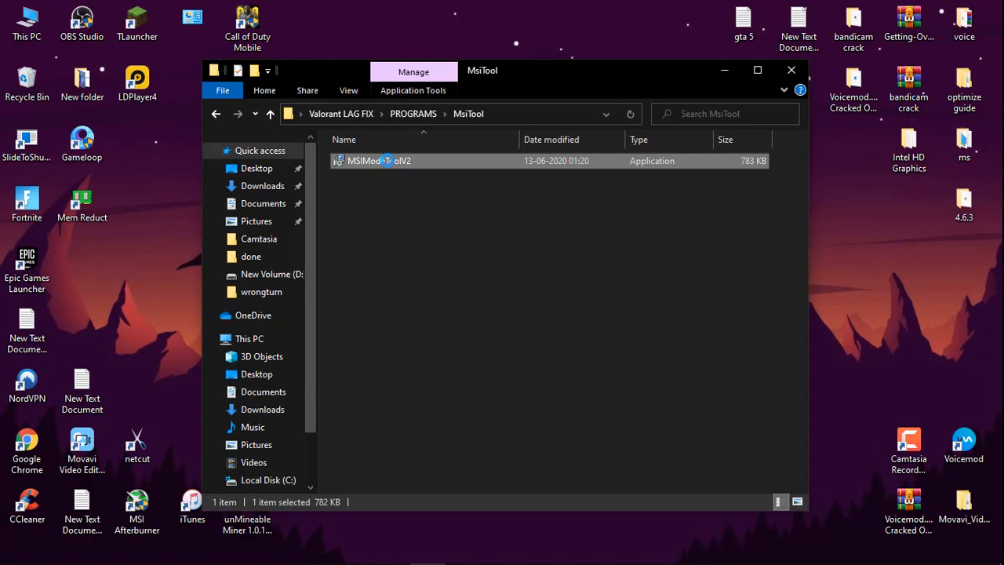
right_click(380, 160)
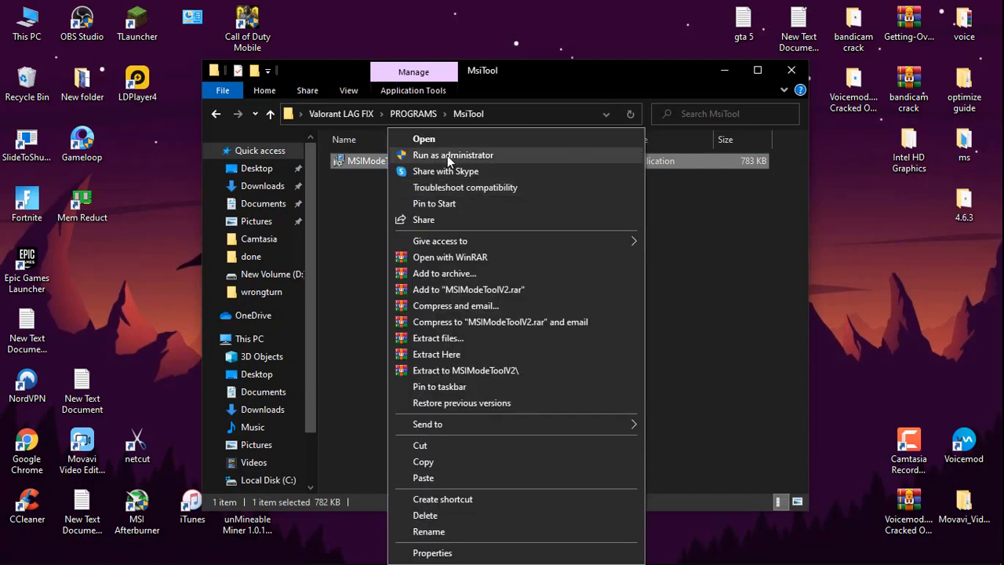
click(451, 155)
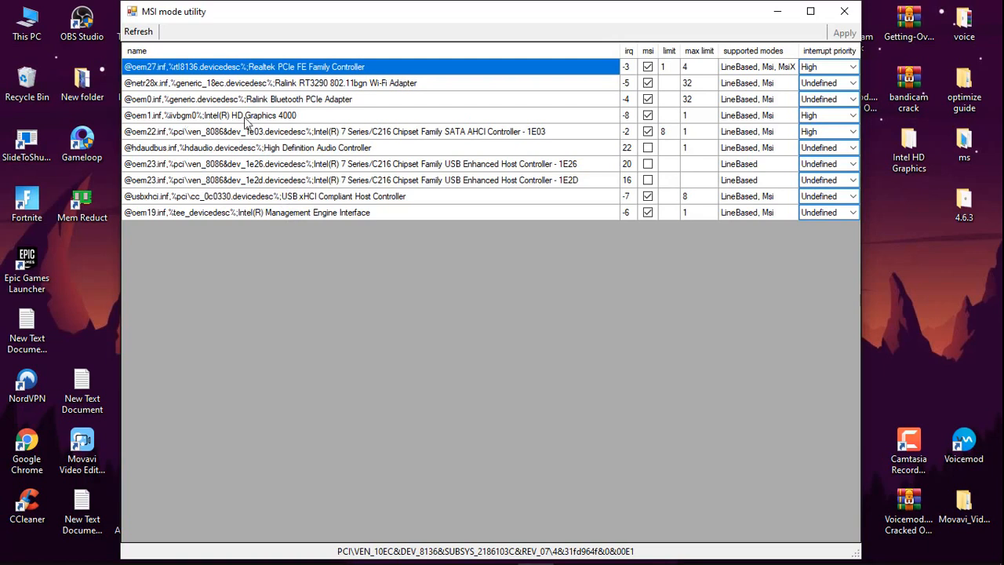
click(235, 116)
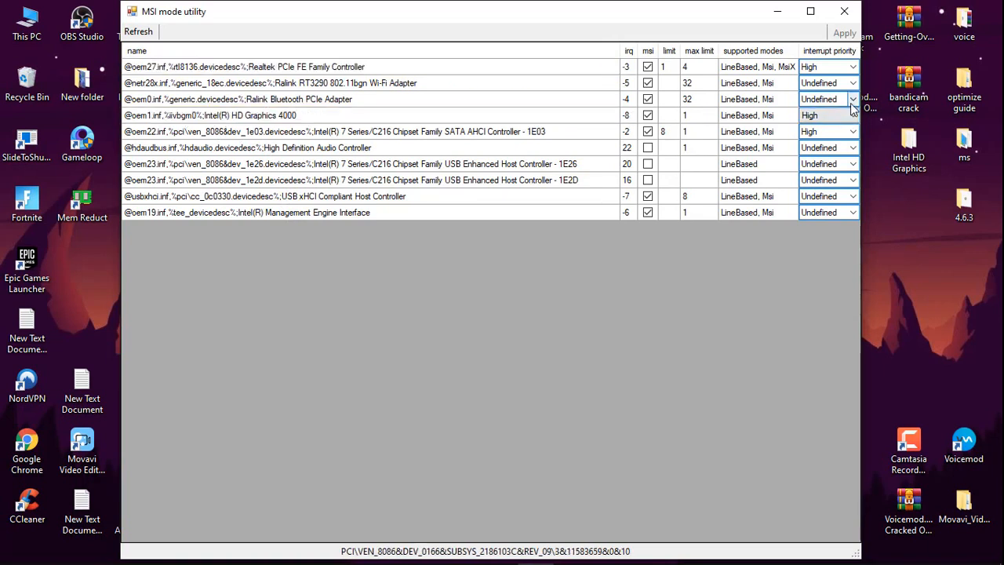
click(853, 116)
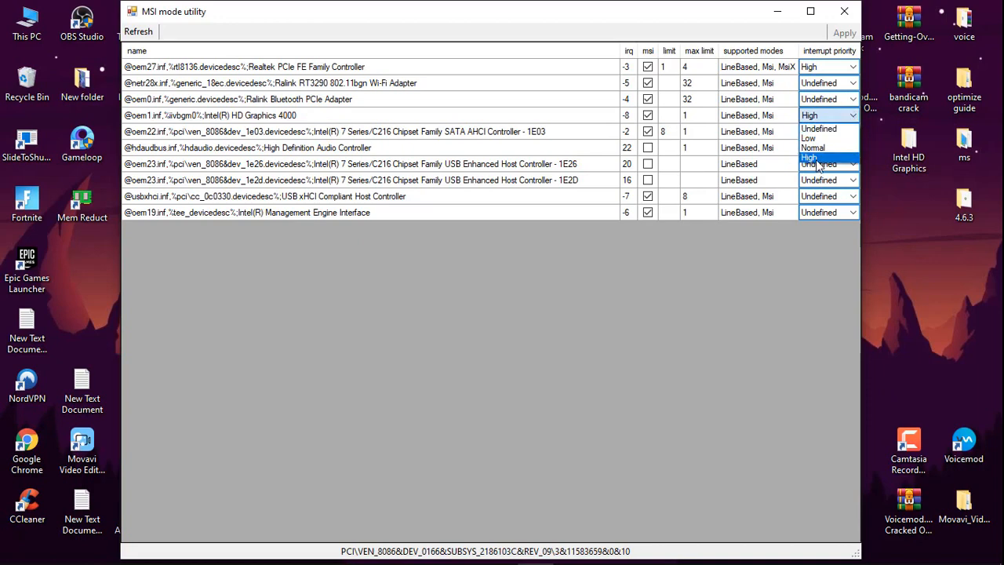
click(810, 157)
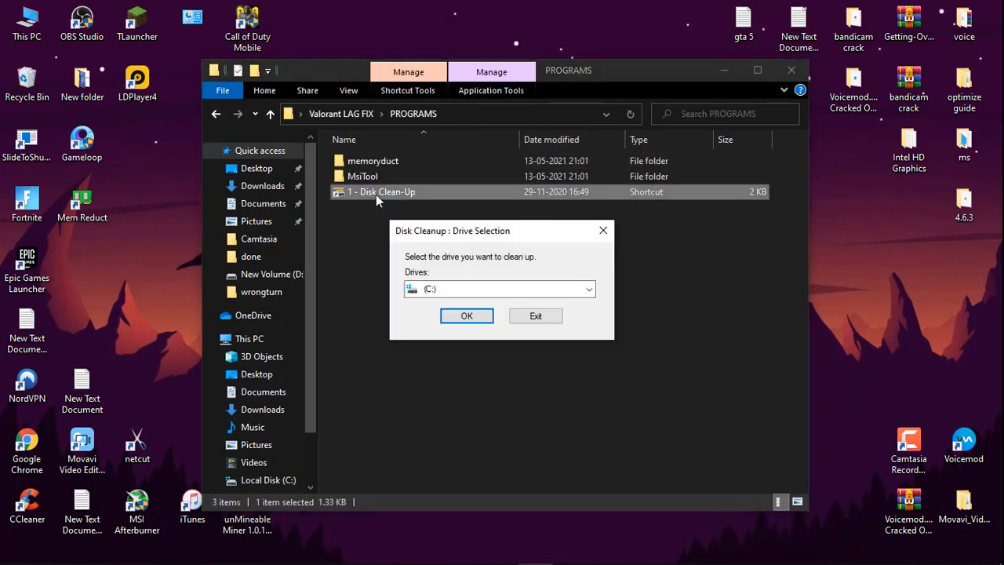
Clean the selected junk files on drive C: and bring up the Start power options.
click(467, 316)
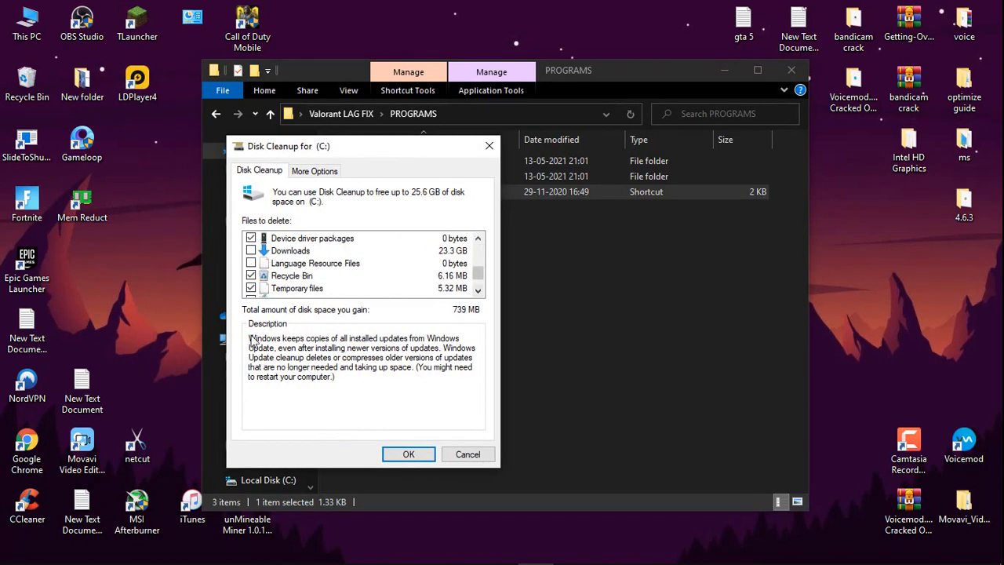
click(408, 455)
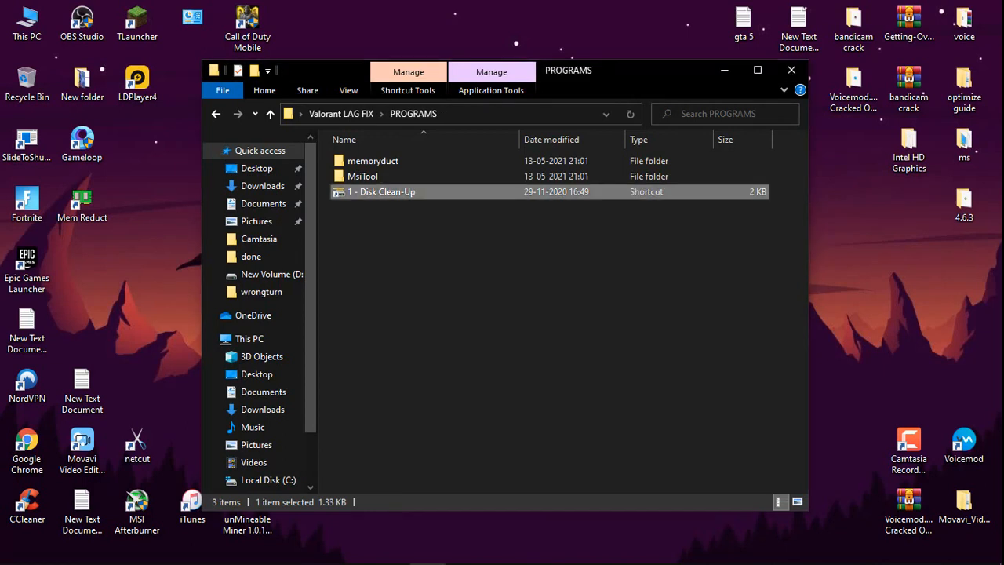
click(17, 549)
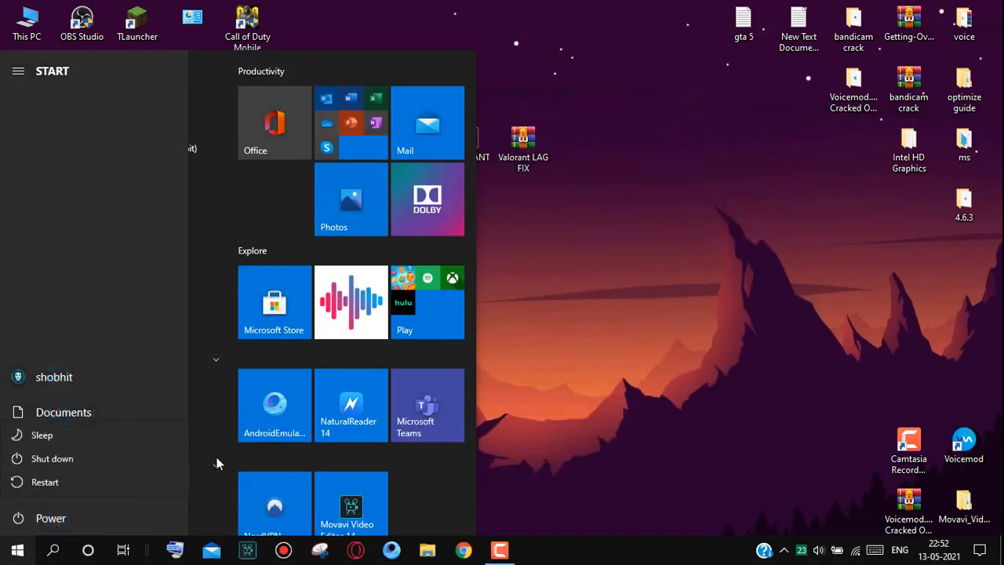